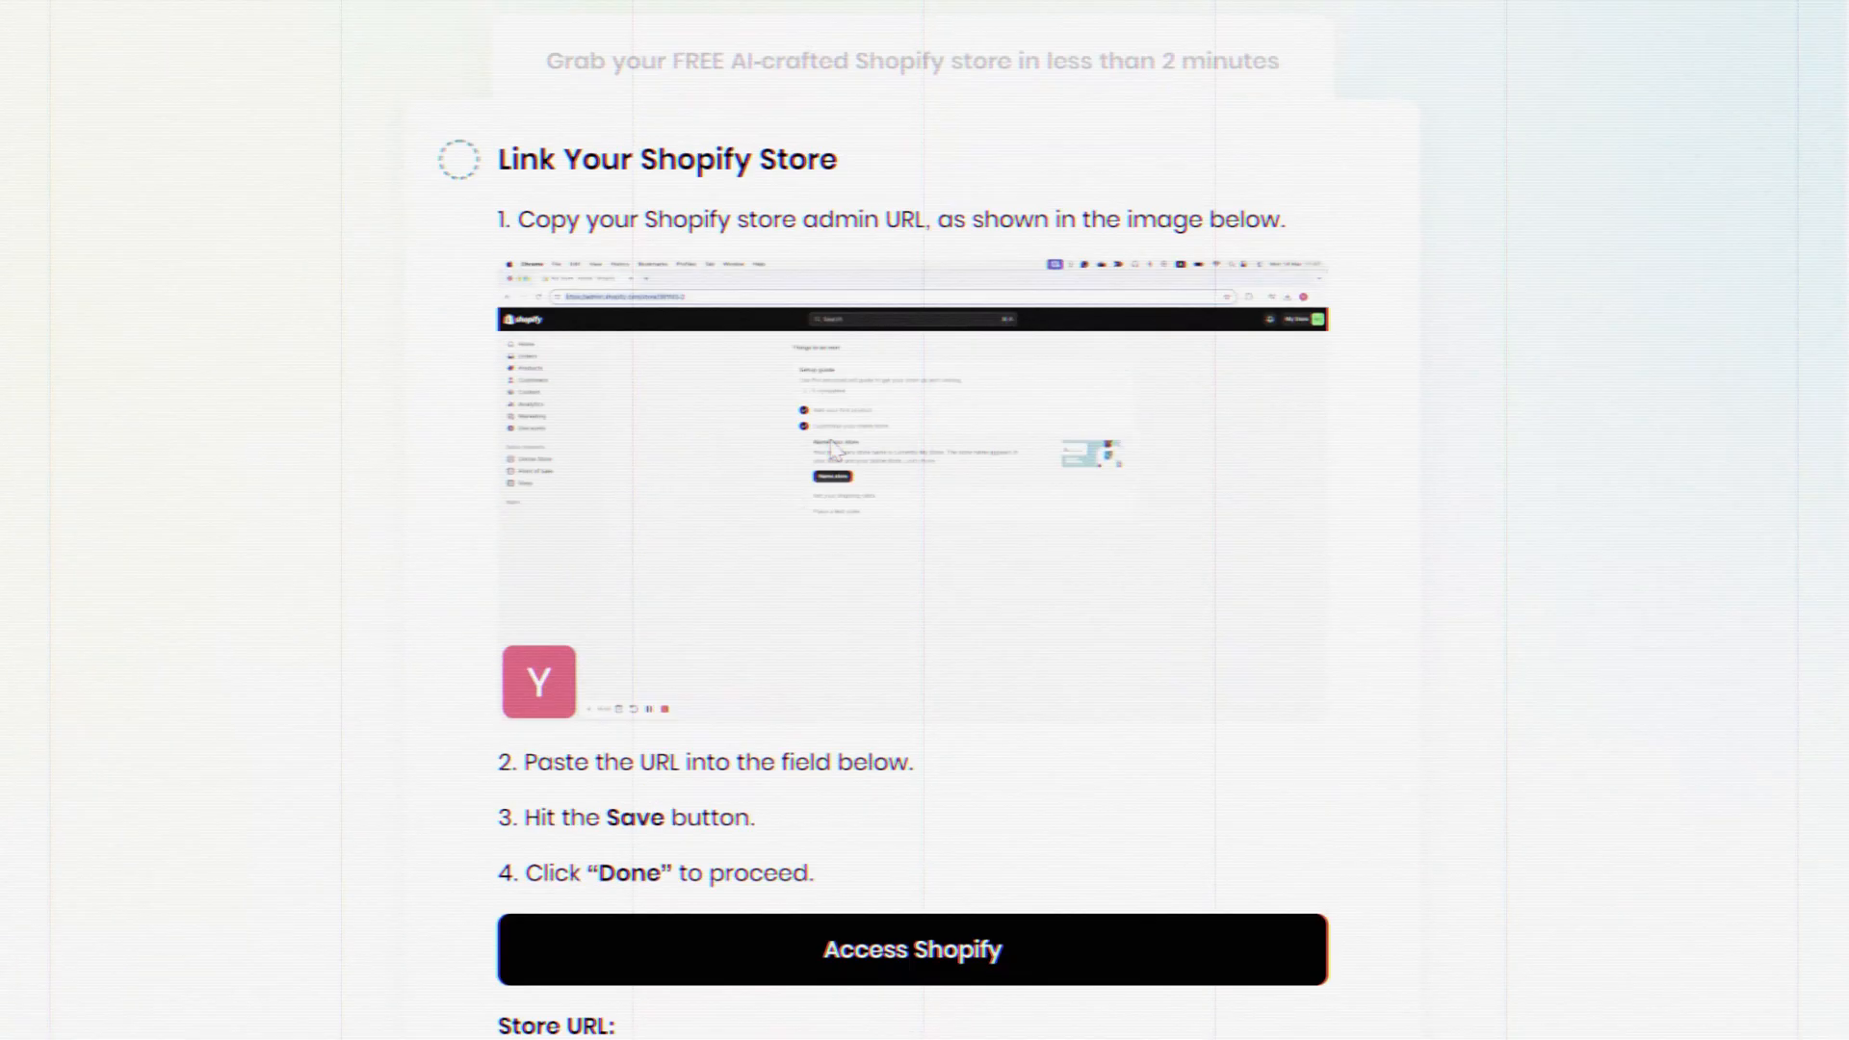
Scroll through the setup steps on the BuildYourStore homepage offering a free AI-built store
scroll(down, 3)
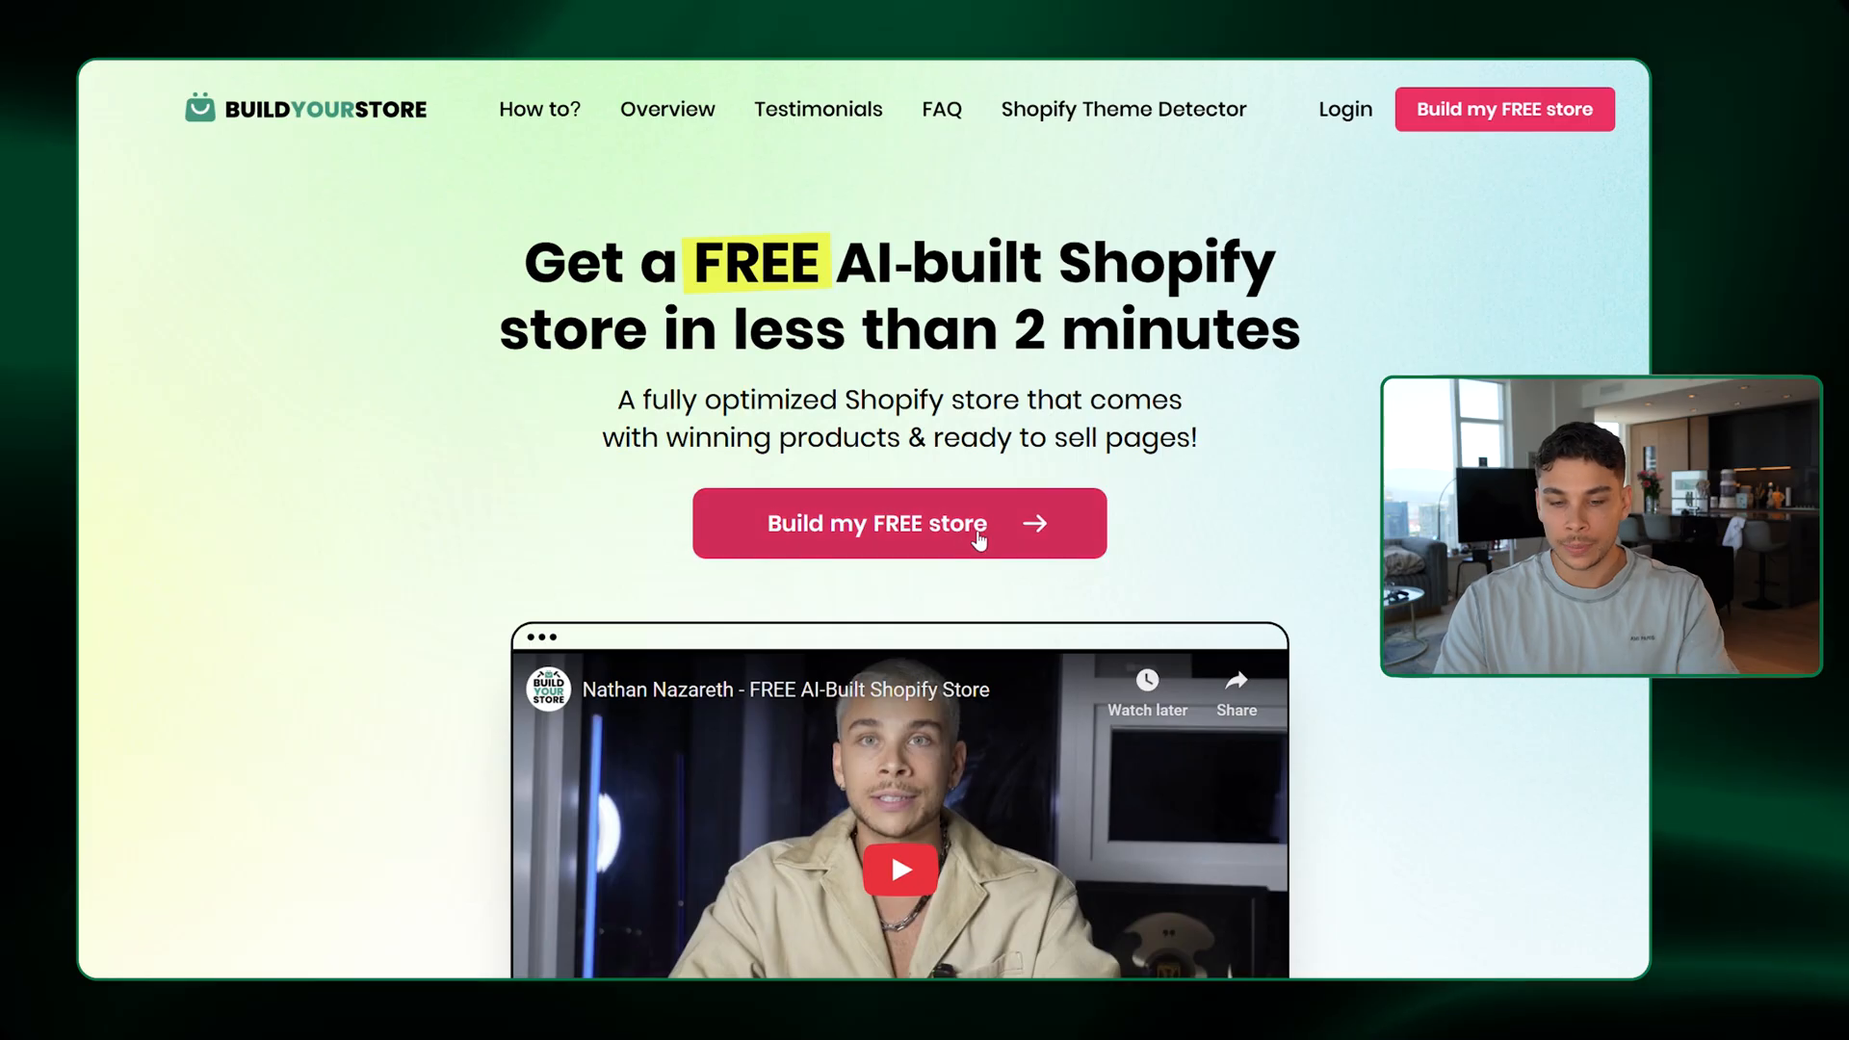
Start the free store, complete sign-up, and confirm two homepage banners for the fashion niche
click(899, 523)
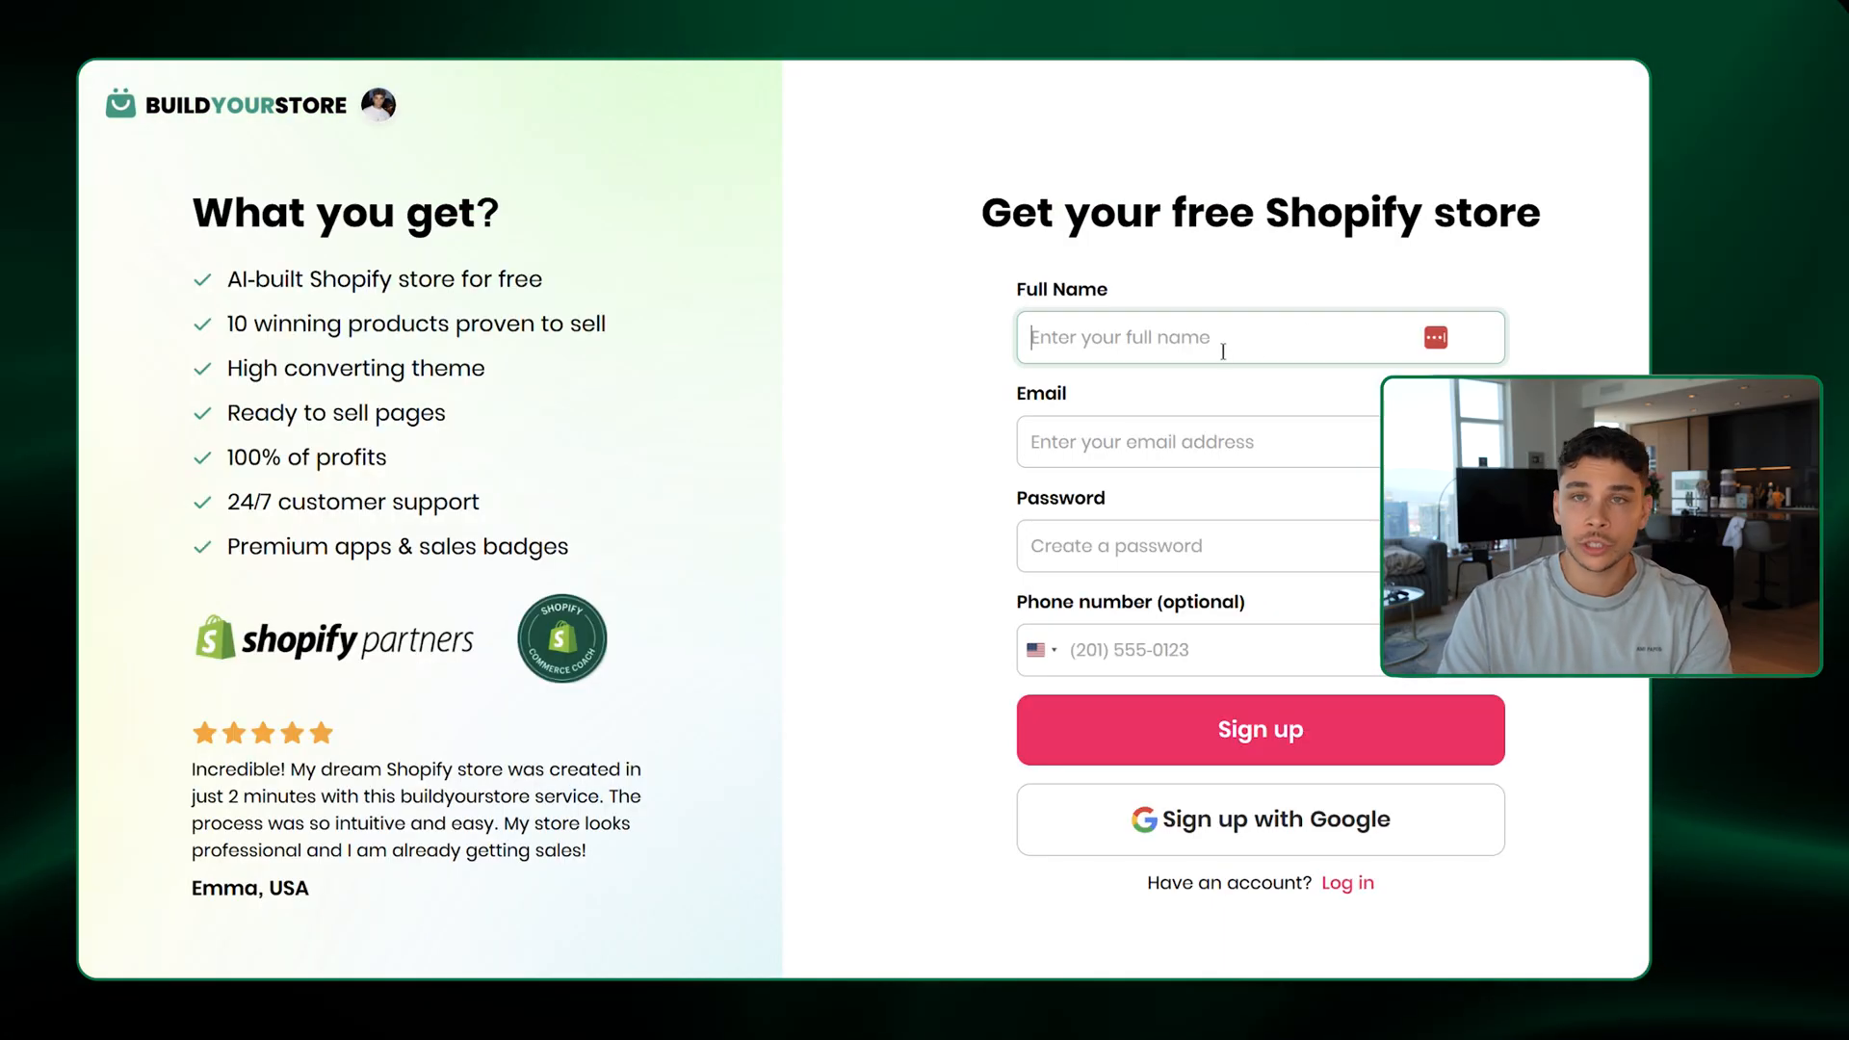
click(1220, 833)
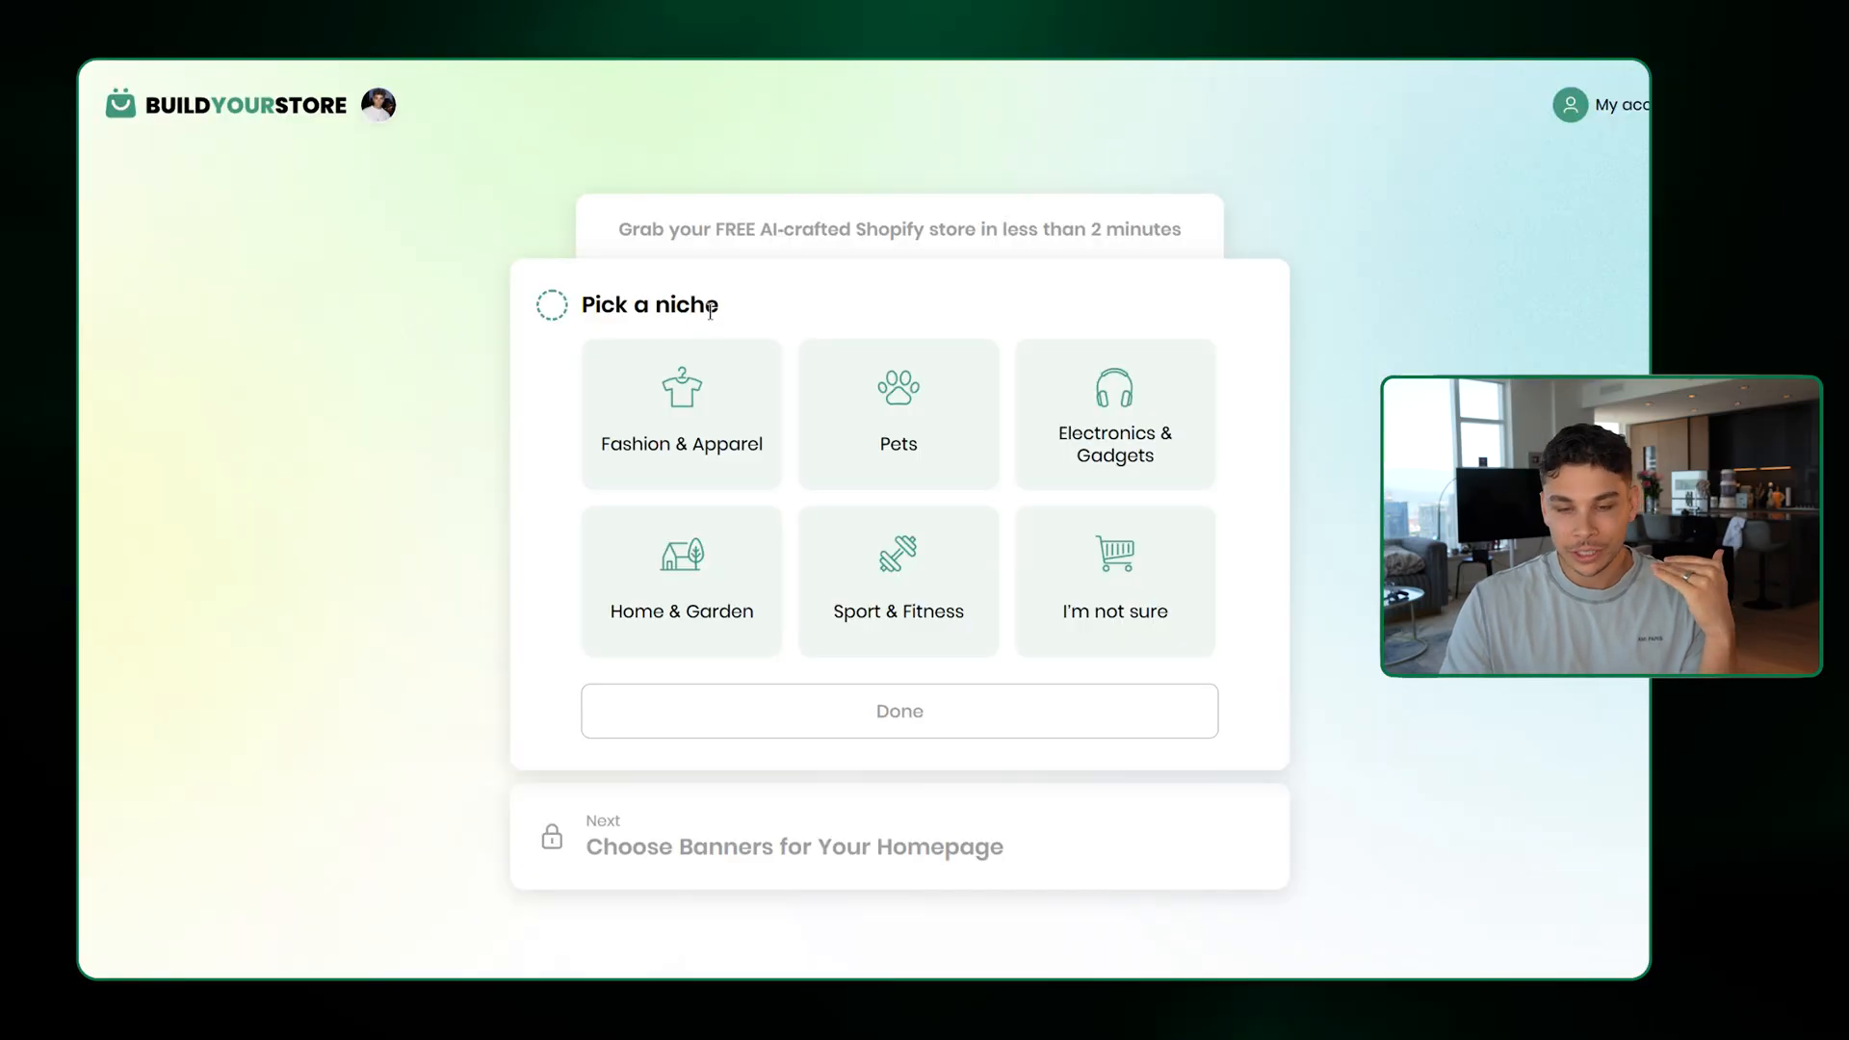
mouse_move(745, 334)
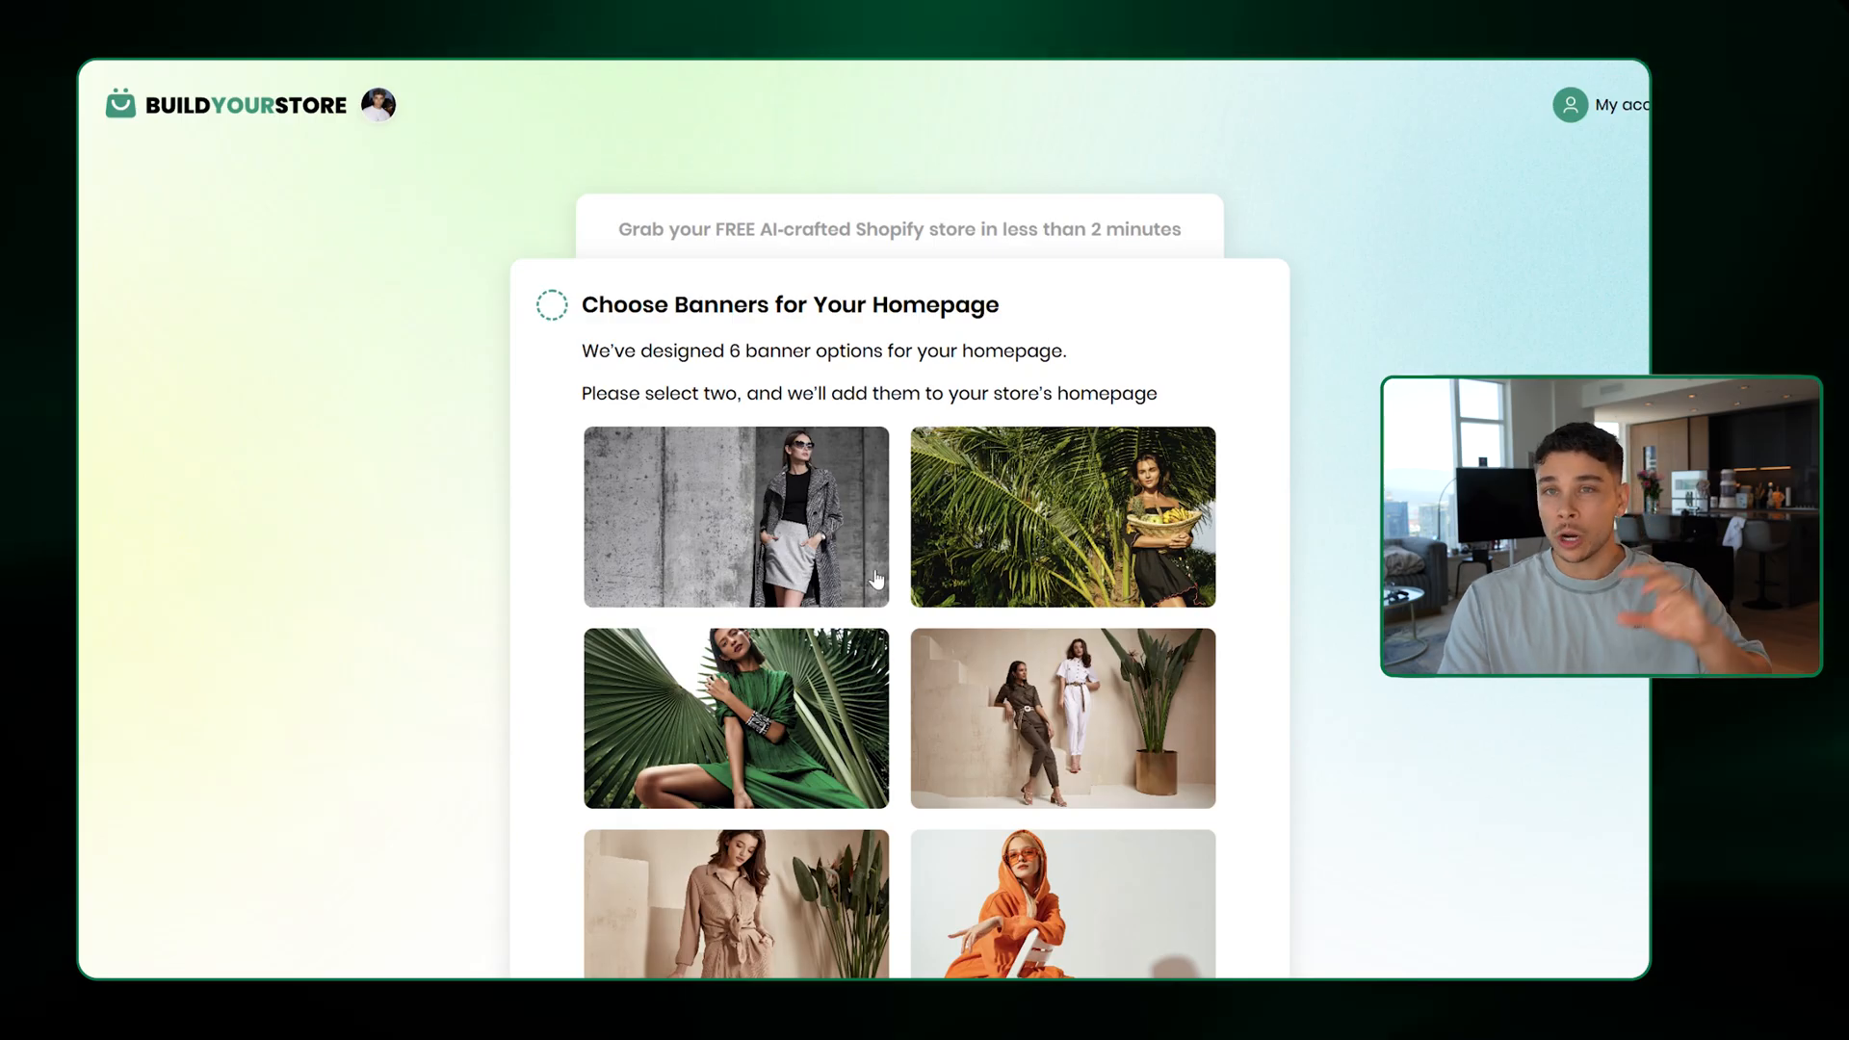
scroll(down, 3)
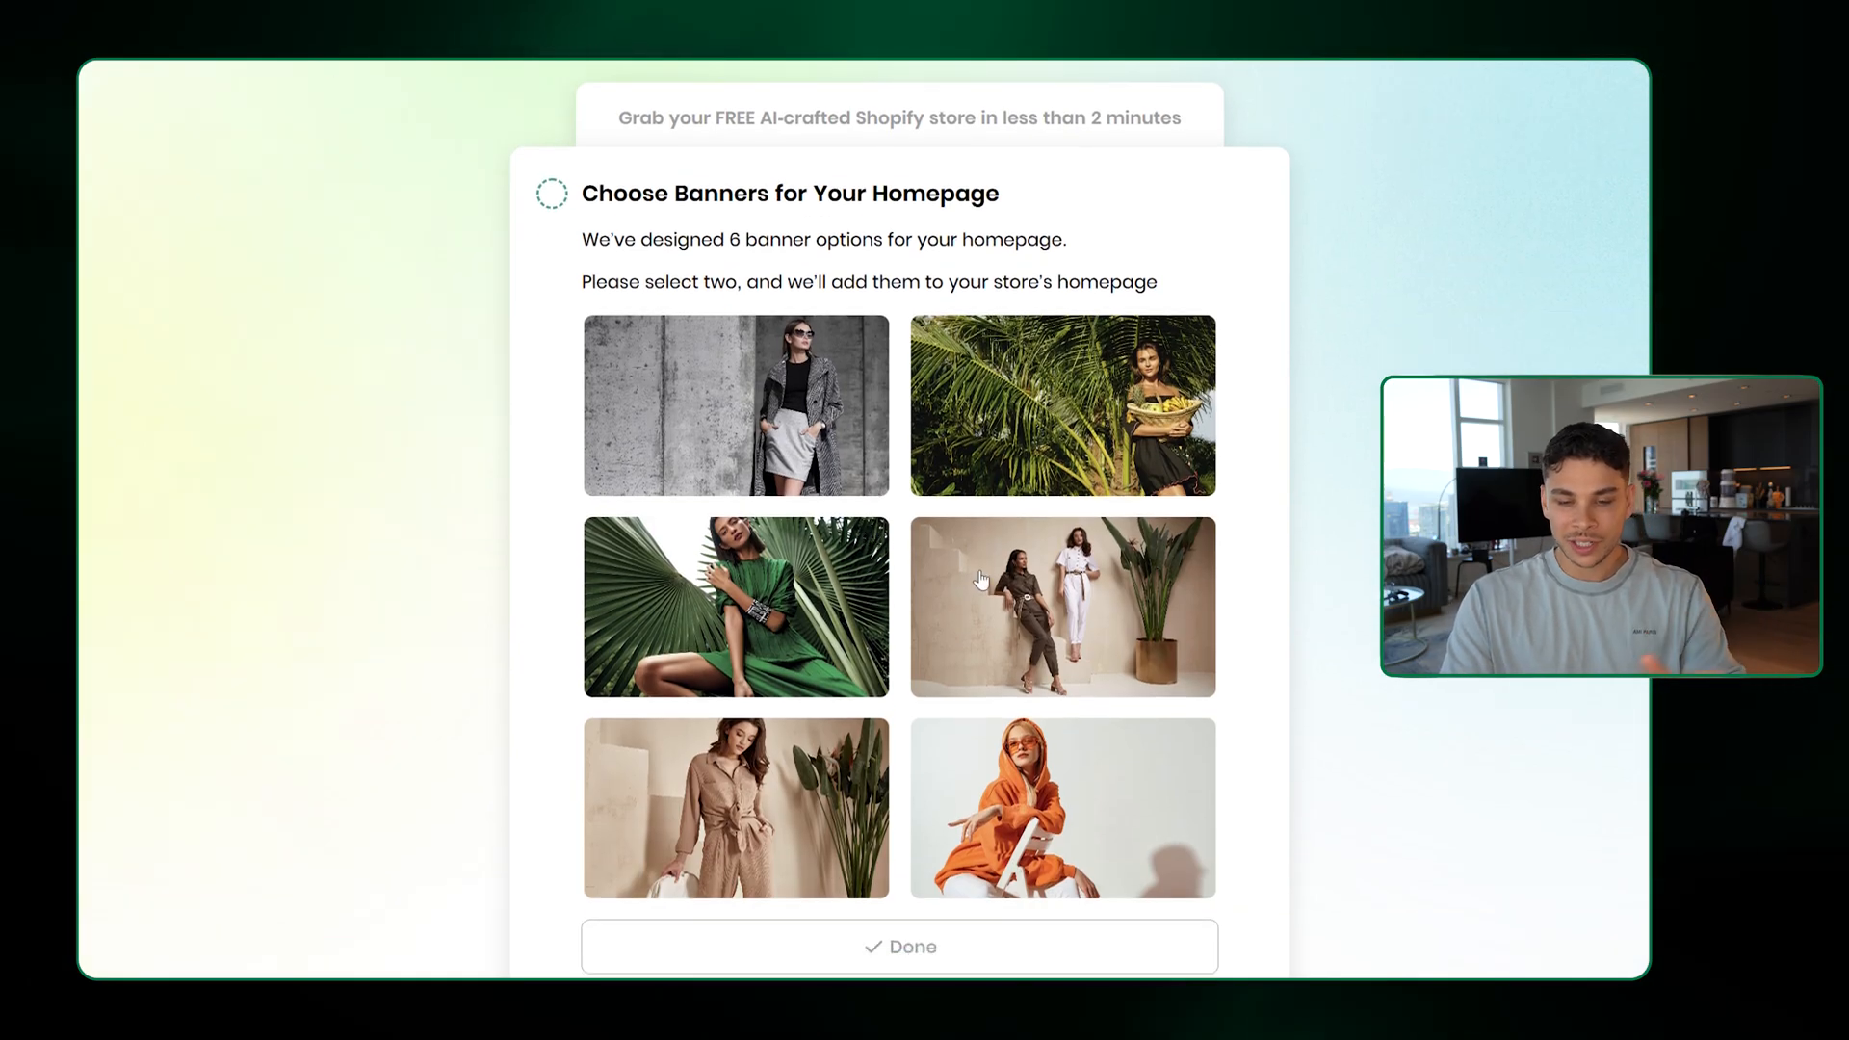
mouse_move(950, 635)
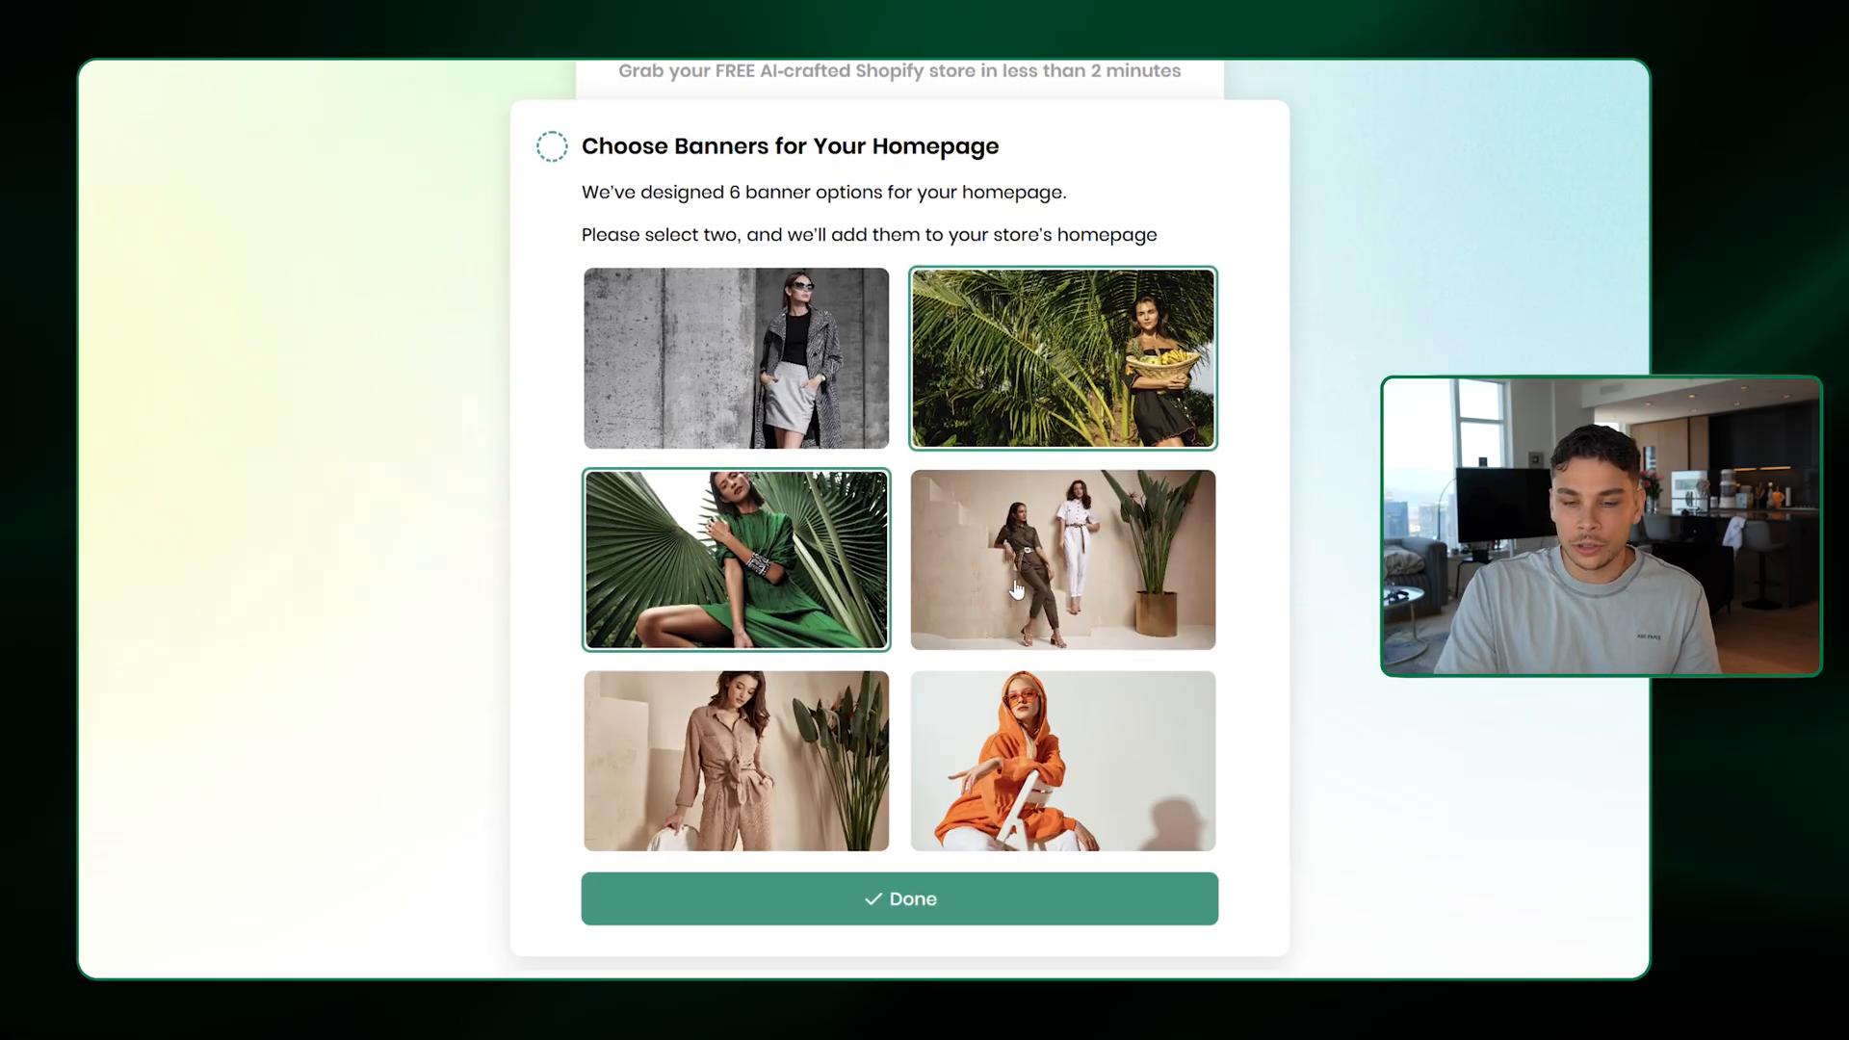
click(899, 899)
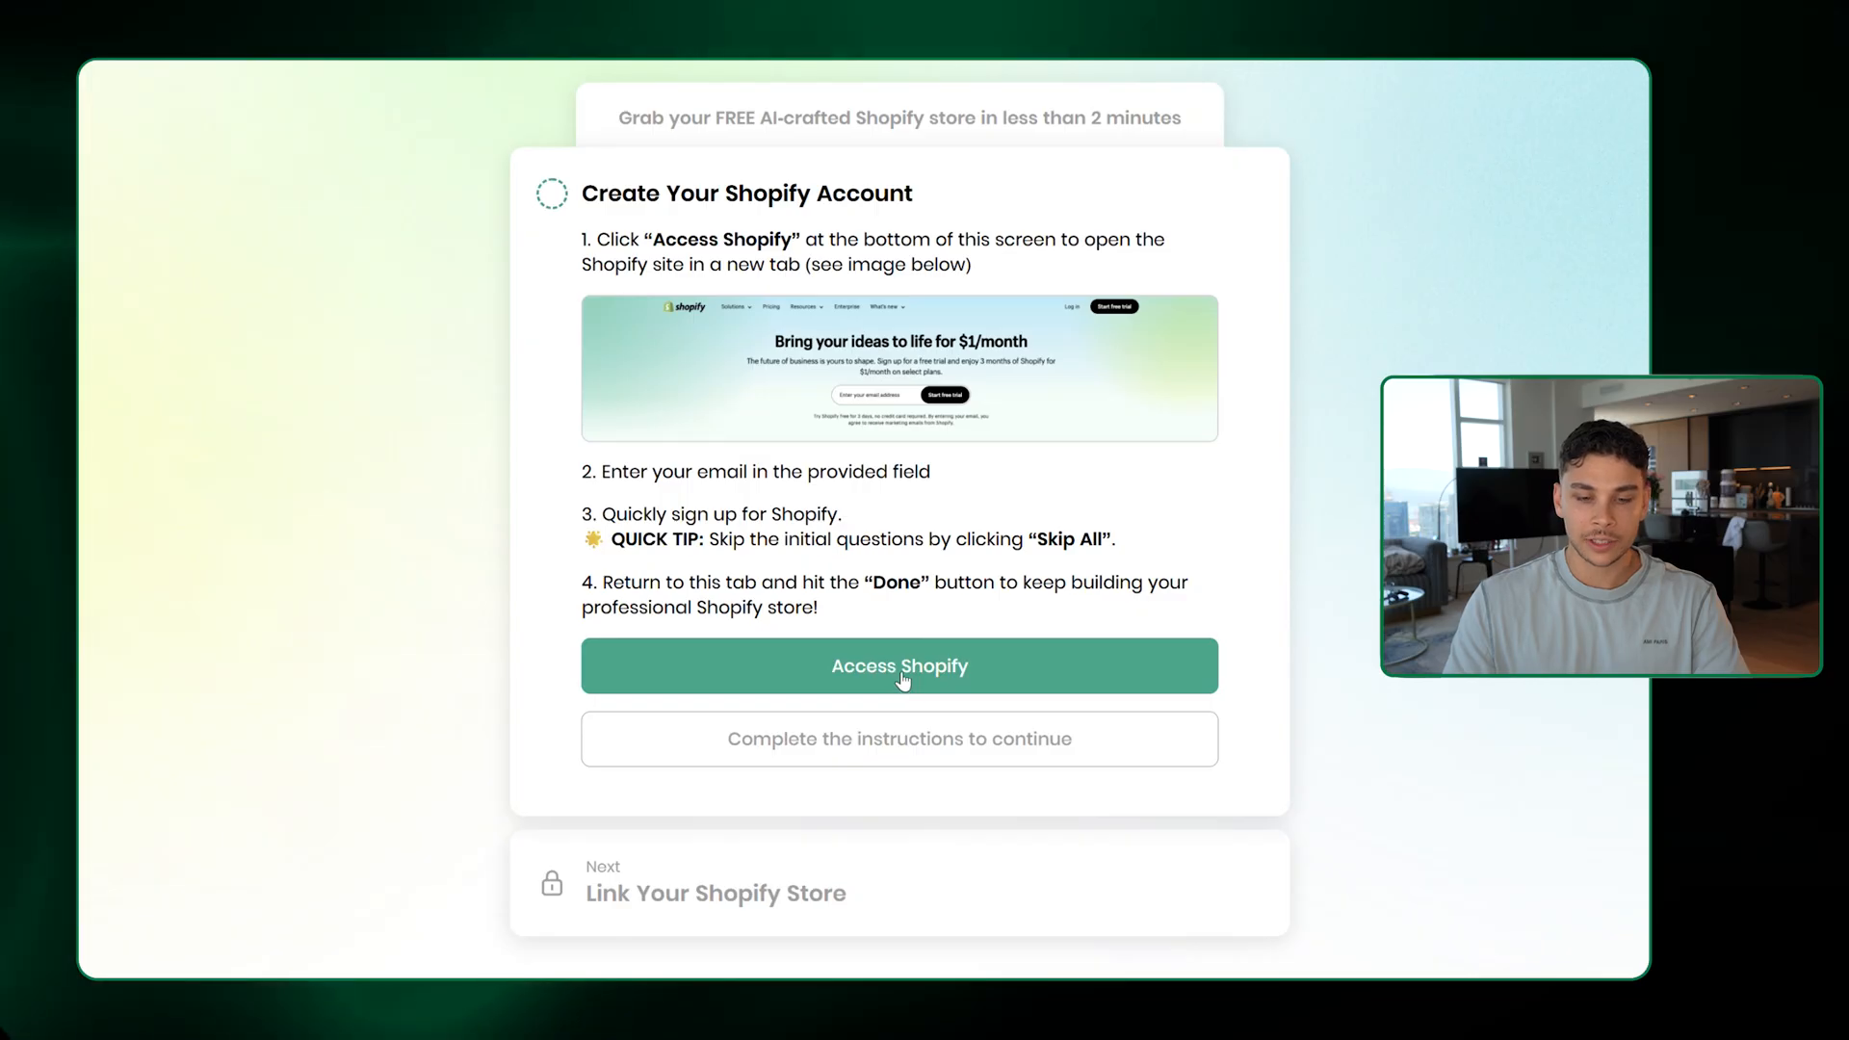
Create a Shopify free-trial account and get past the $1 payment page
click(900, 665)
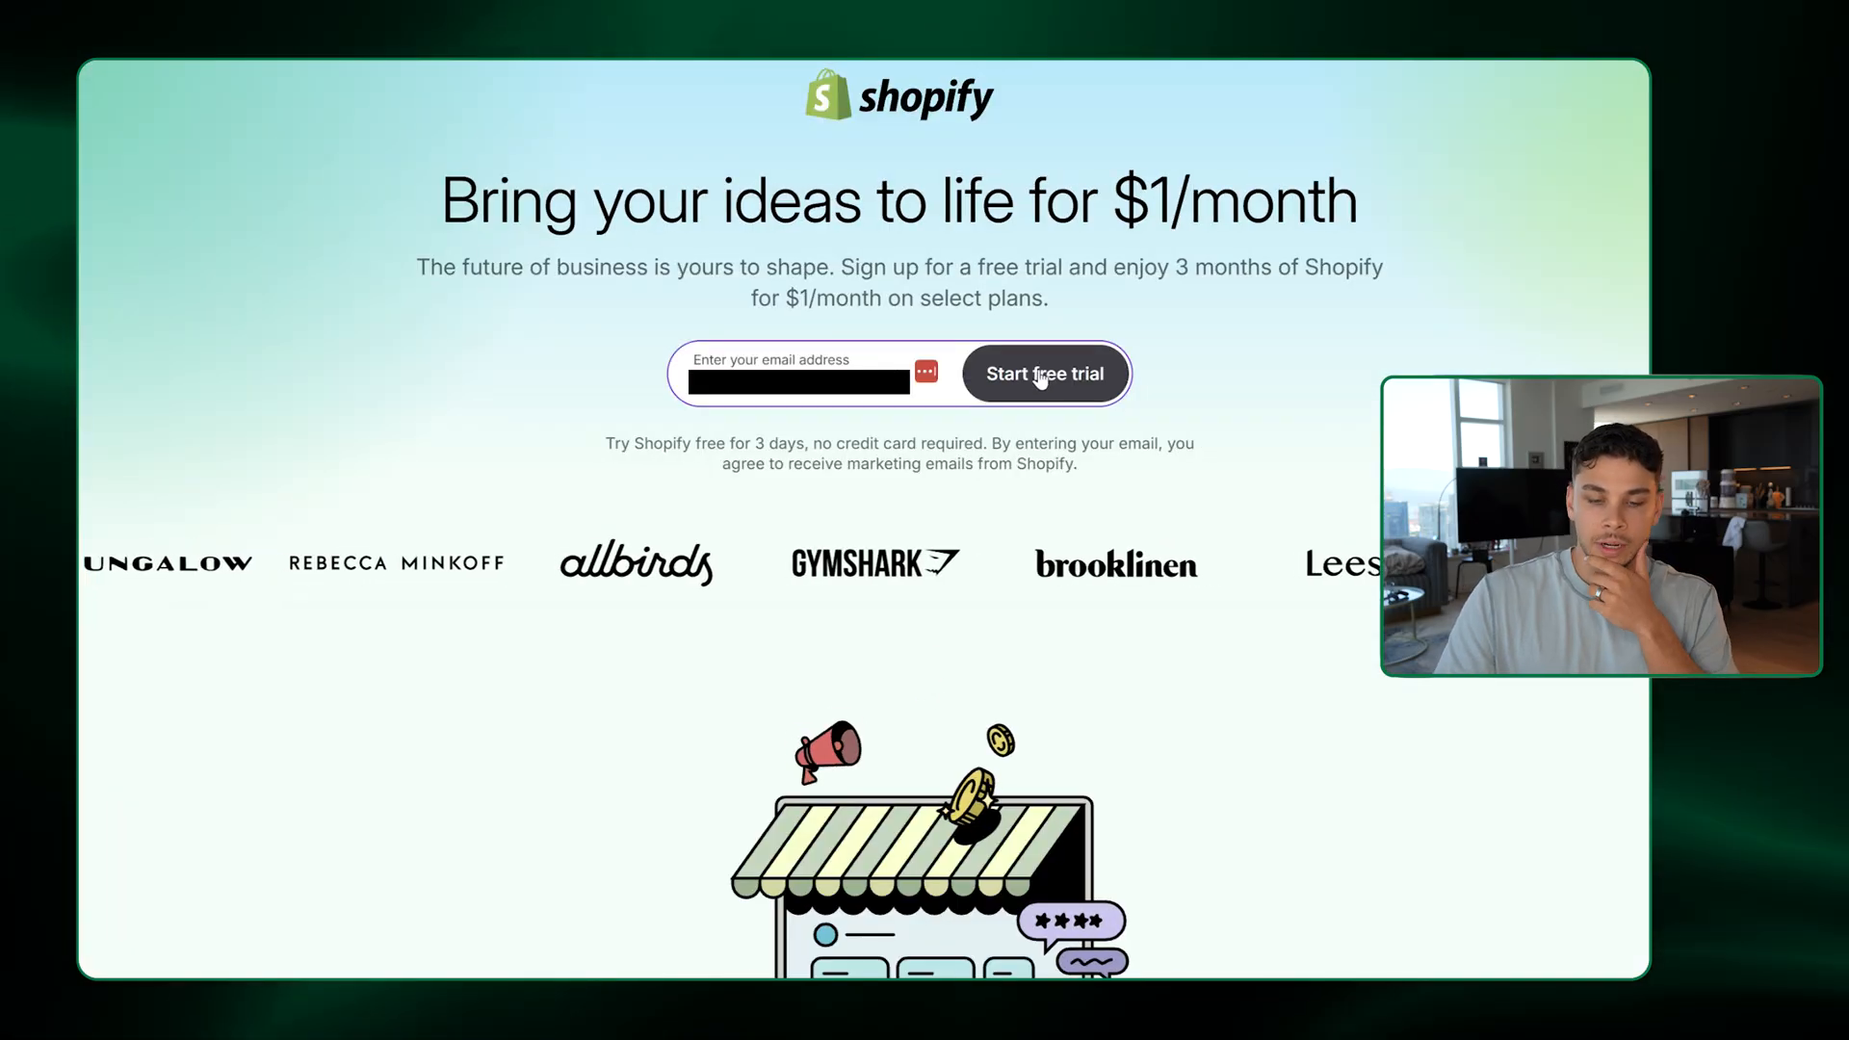
click(1044, 374)
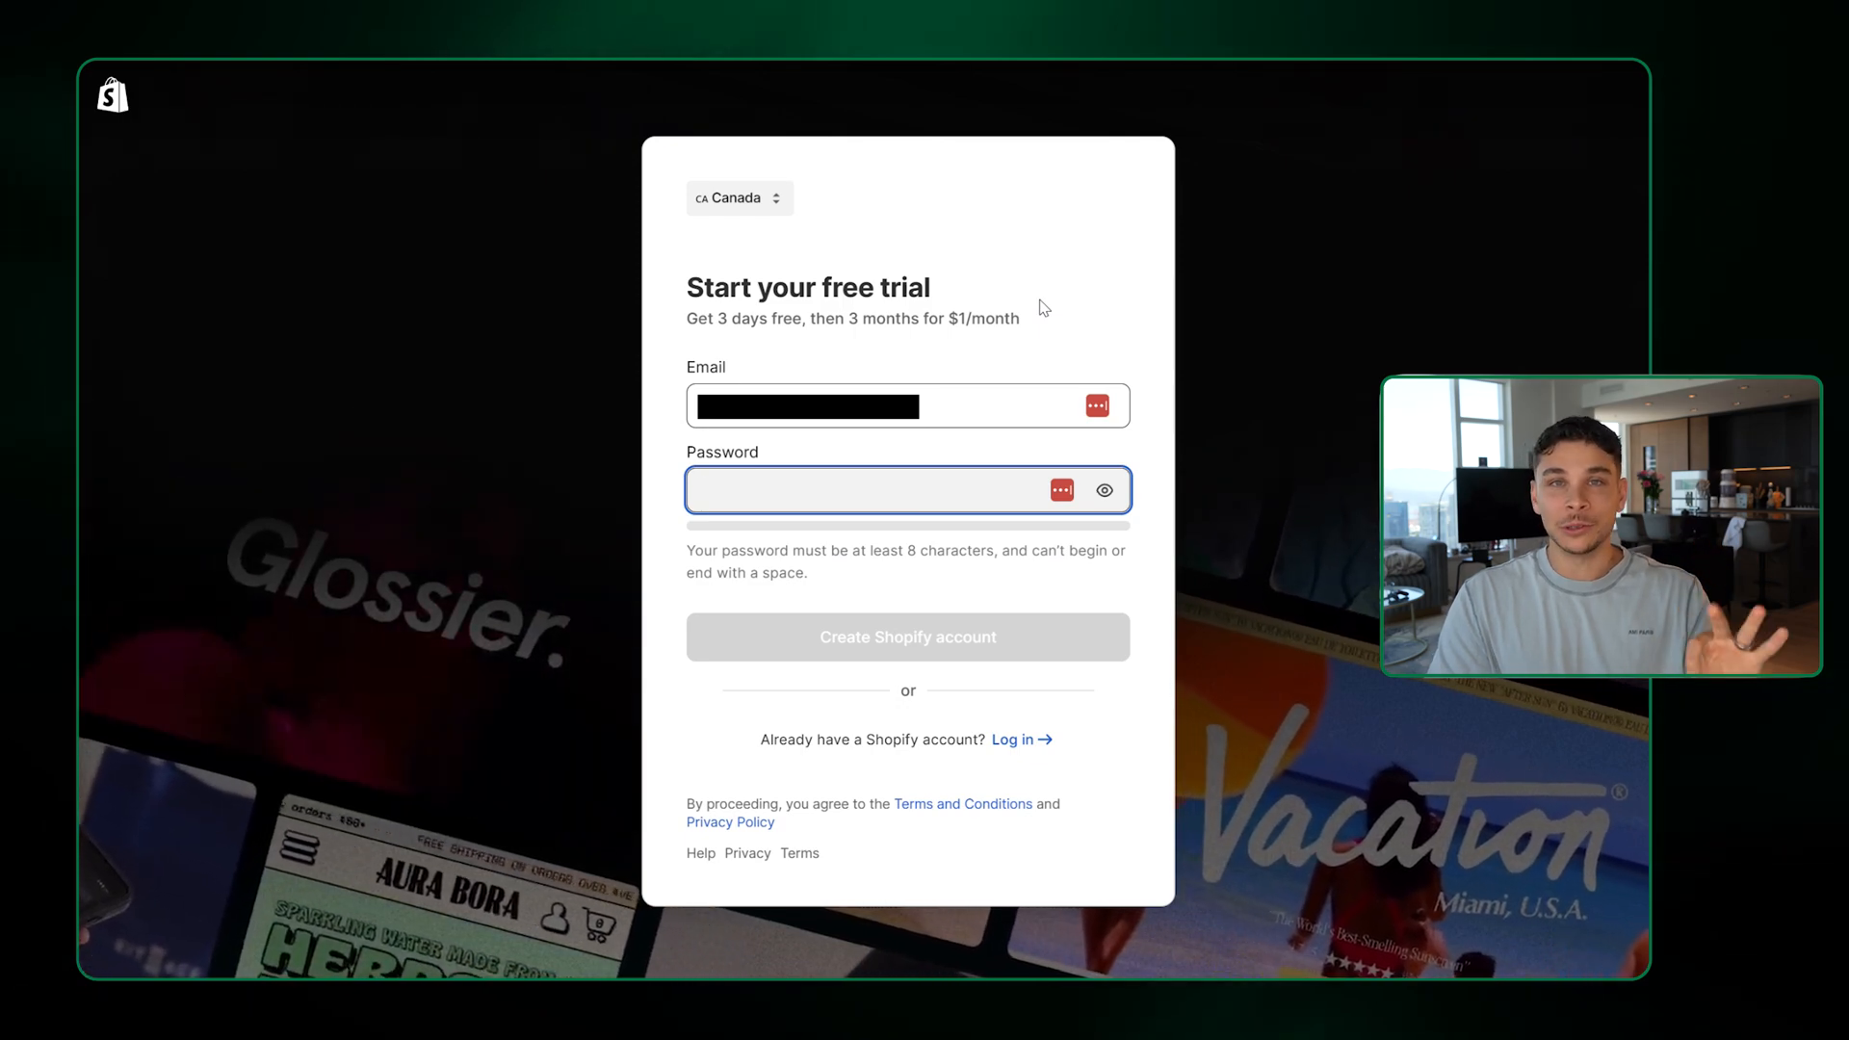
click(907, 637)
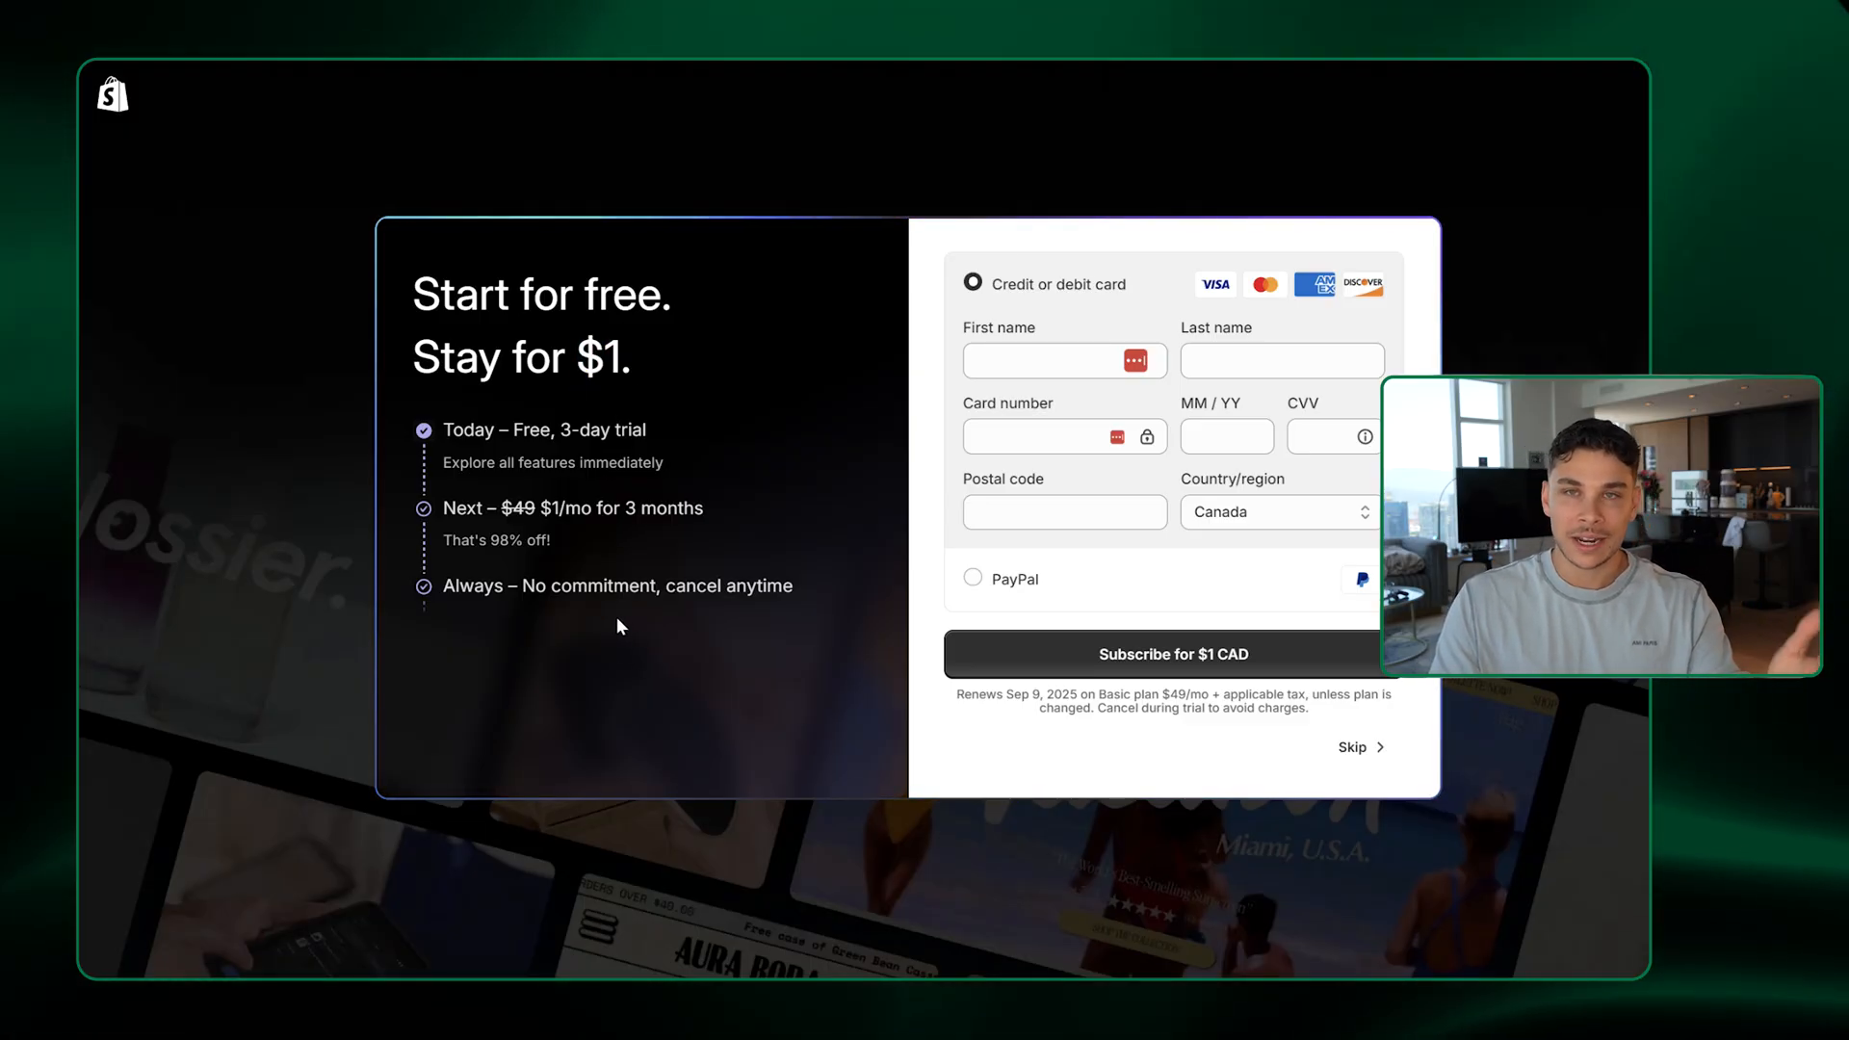
click(1173, 654)
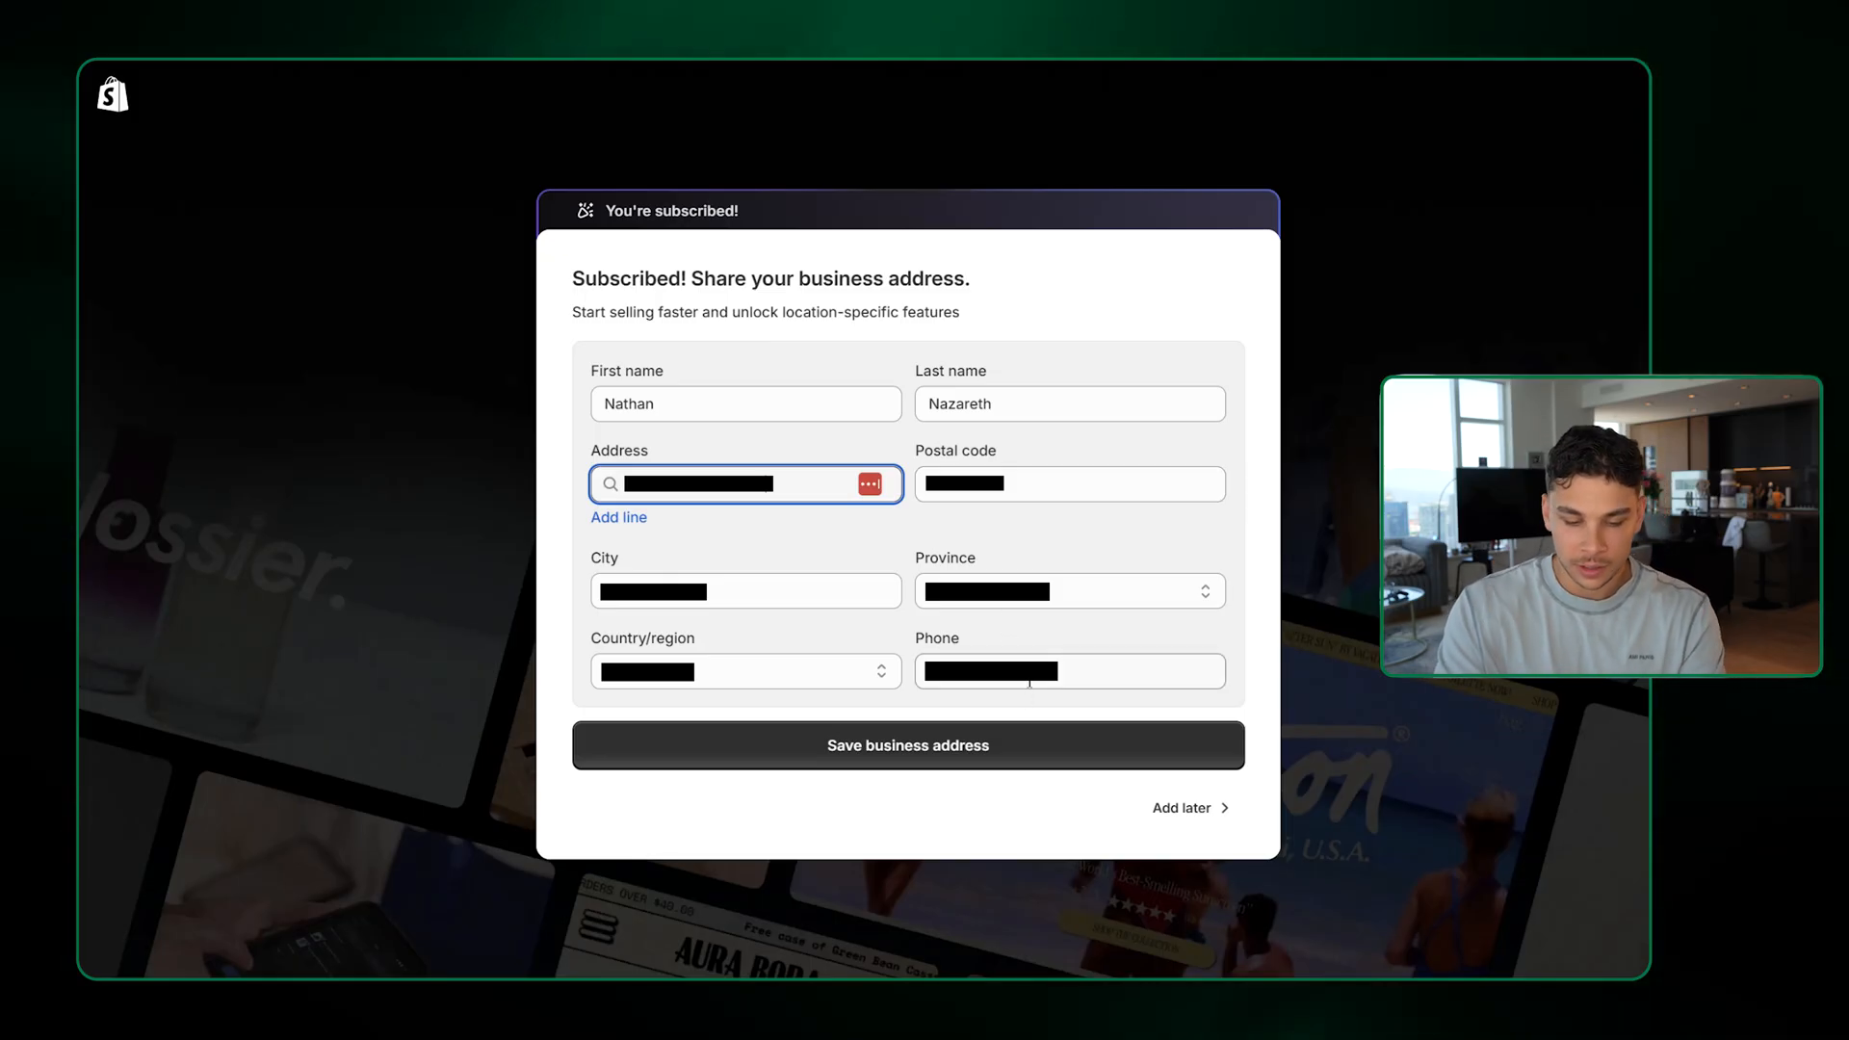
Save the business address with phone number, skip customized setup, and keep the Basic plan
click(1062, 671)
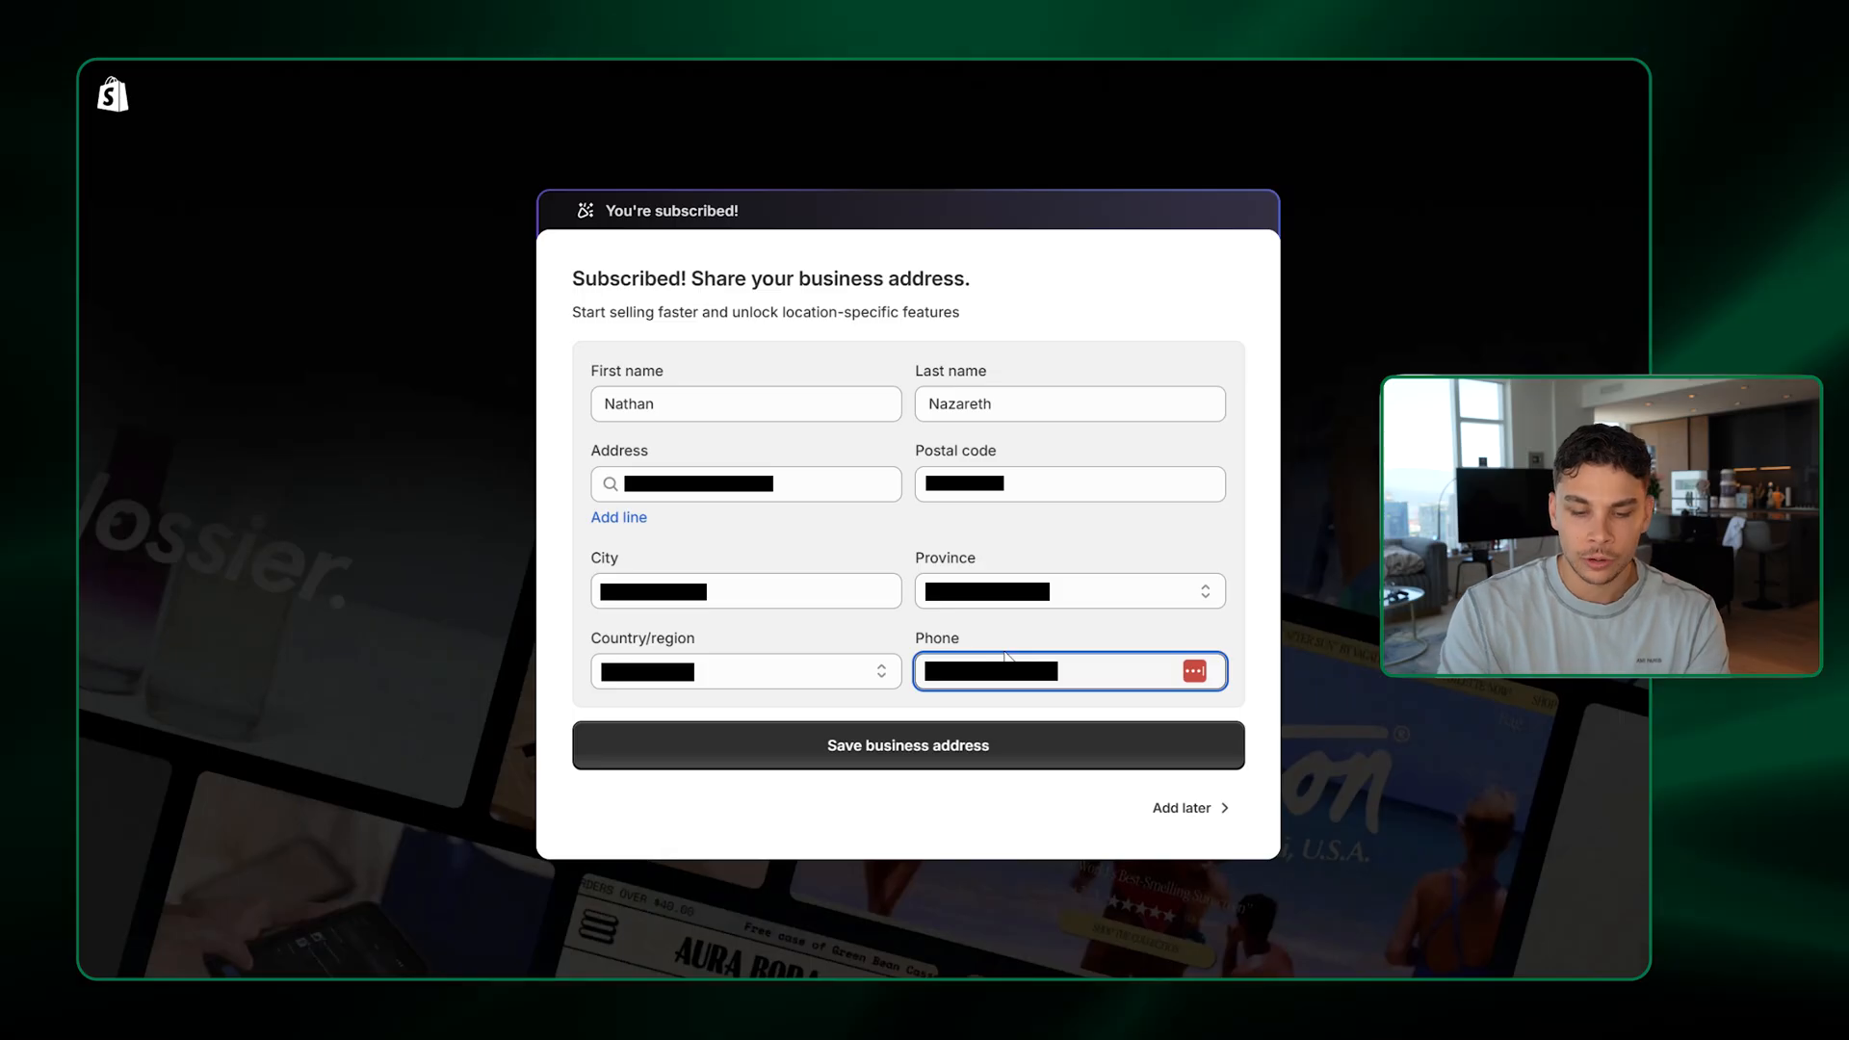
click(907, 745)
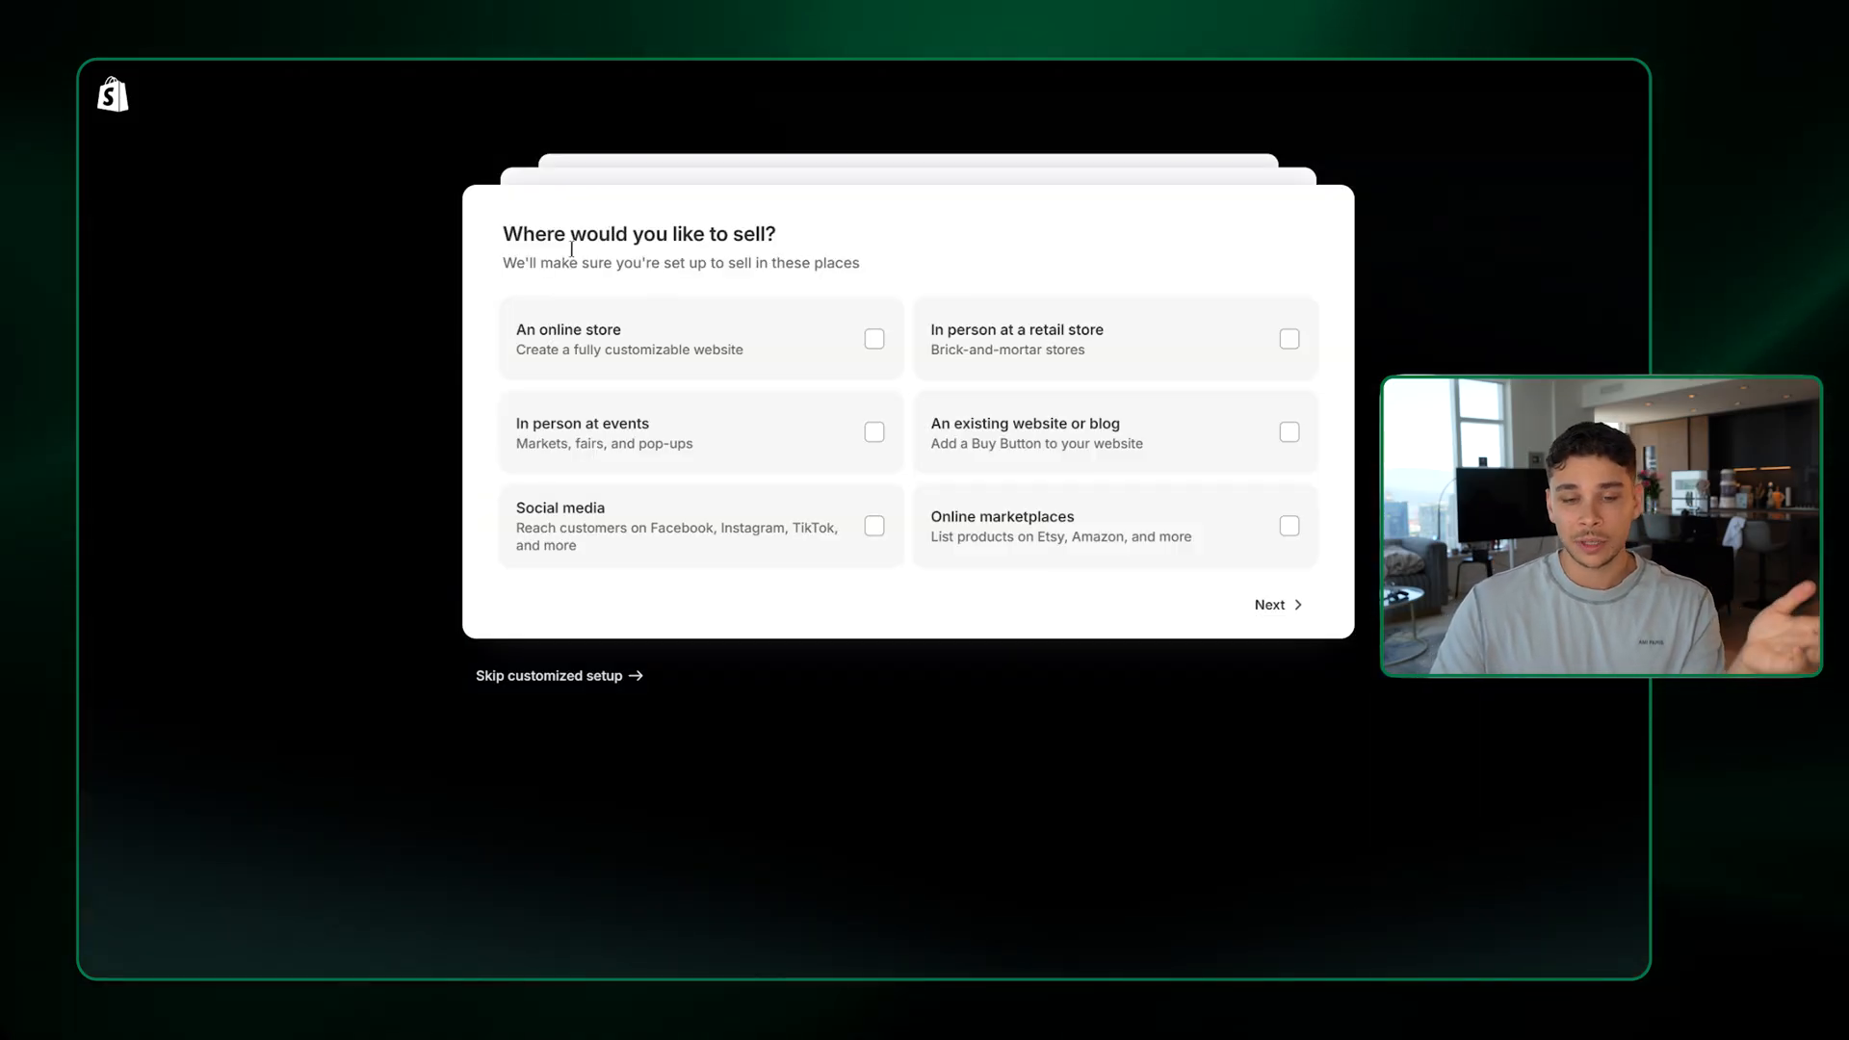
mouse_move(903, 241)
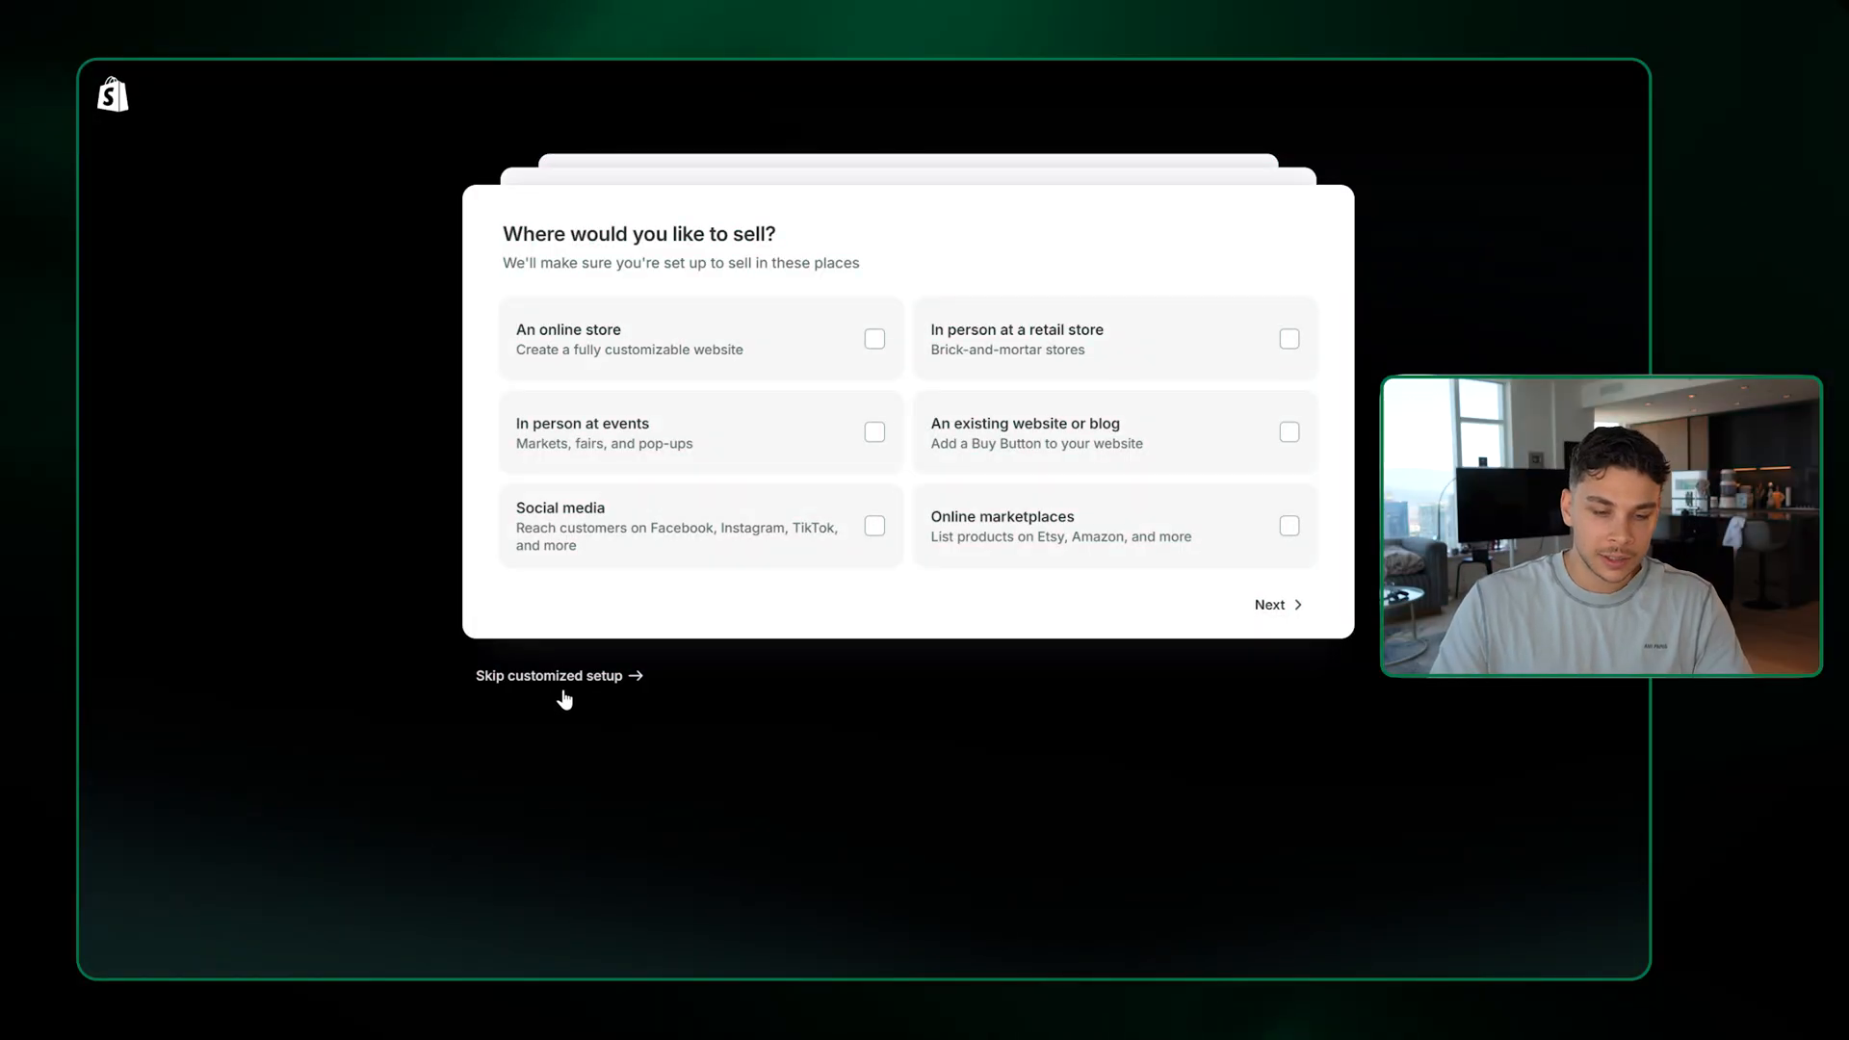
click(549, 675)
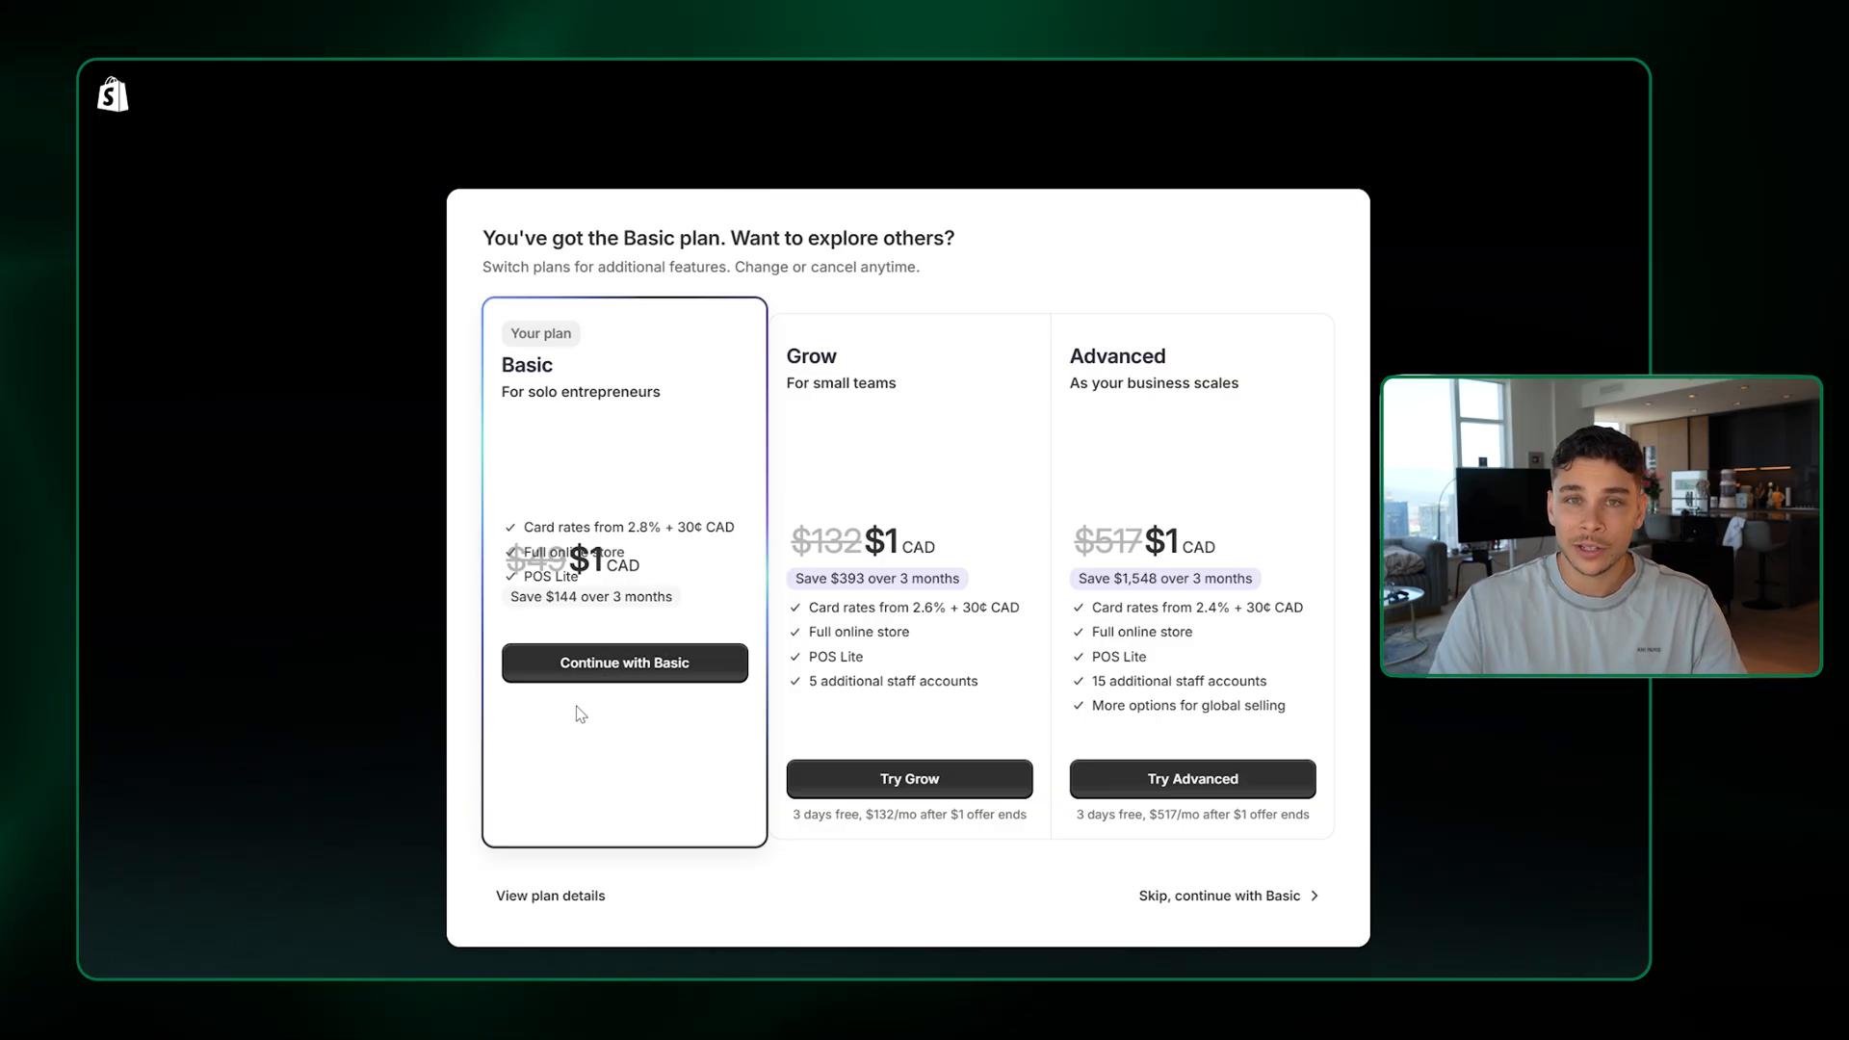
click(624, 662)
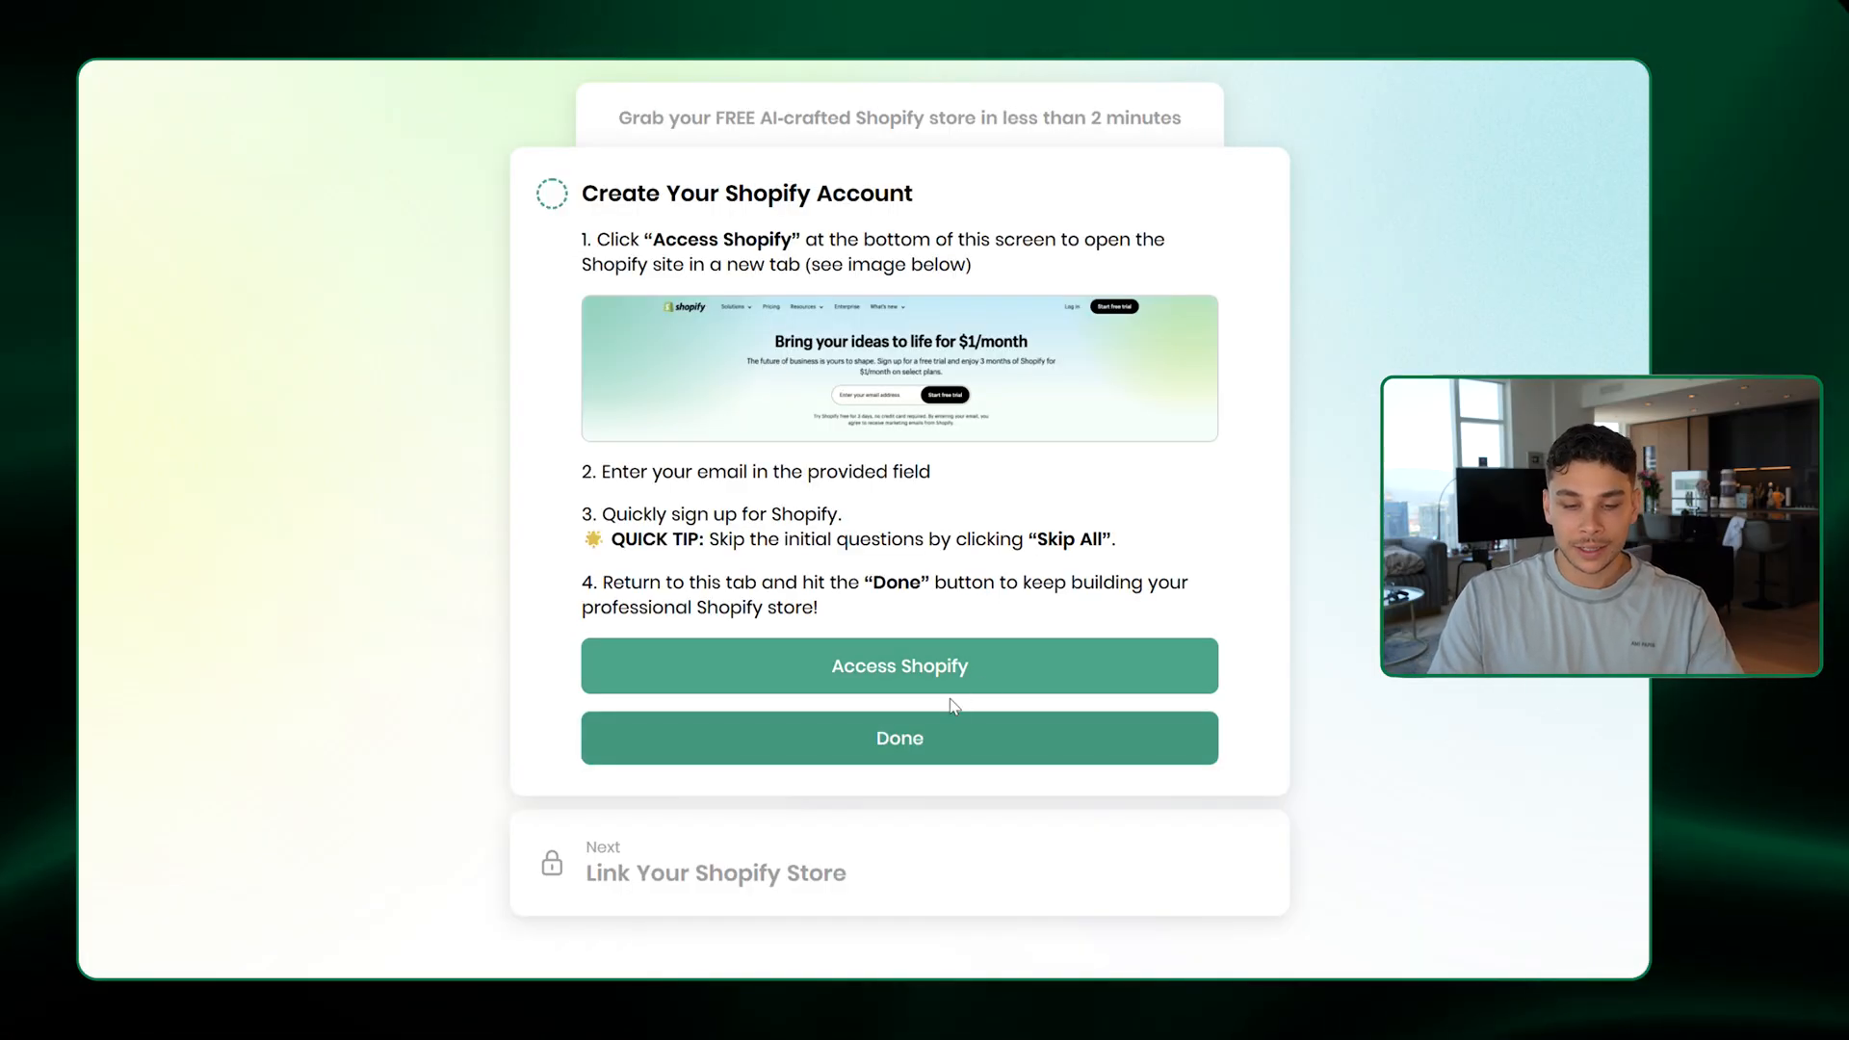
click(900, 738)
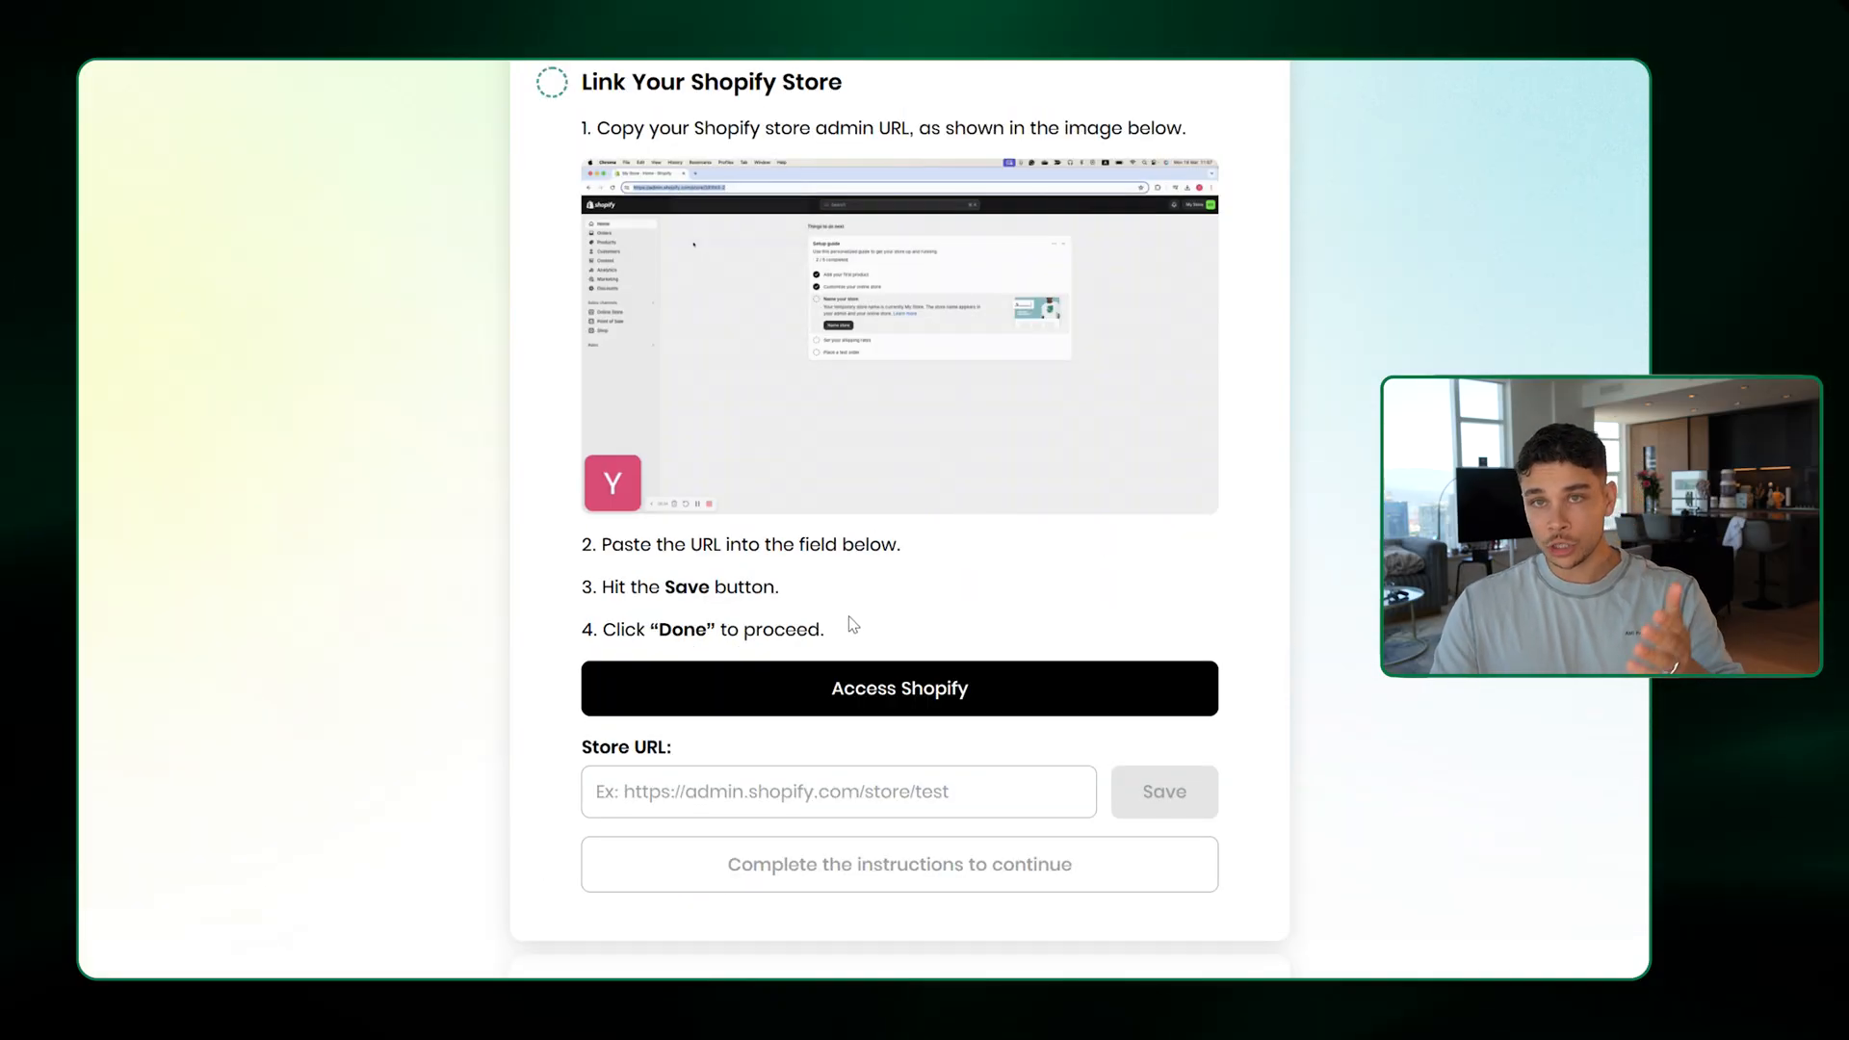
mouse_move(800, 375)
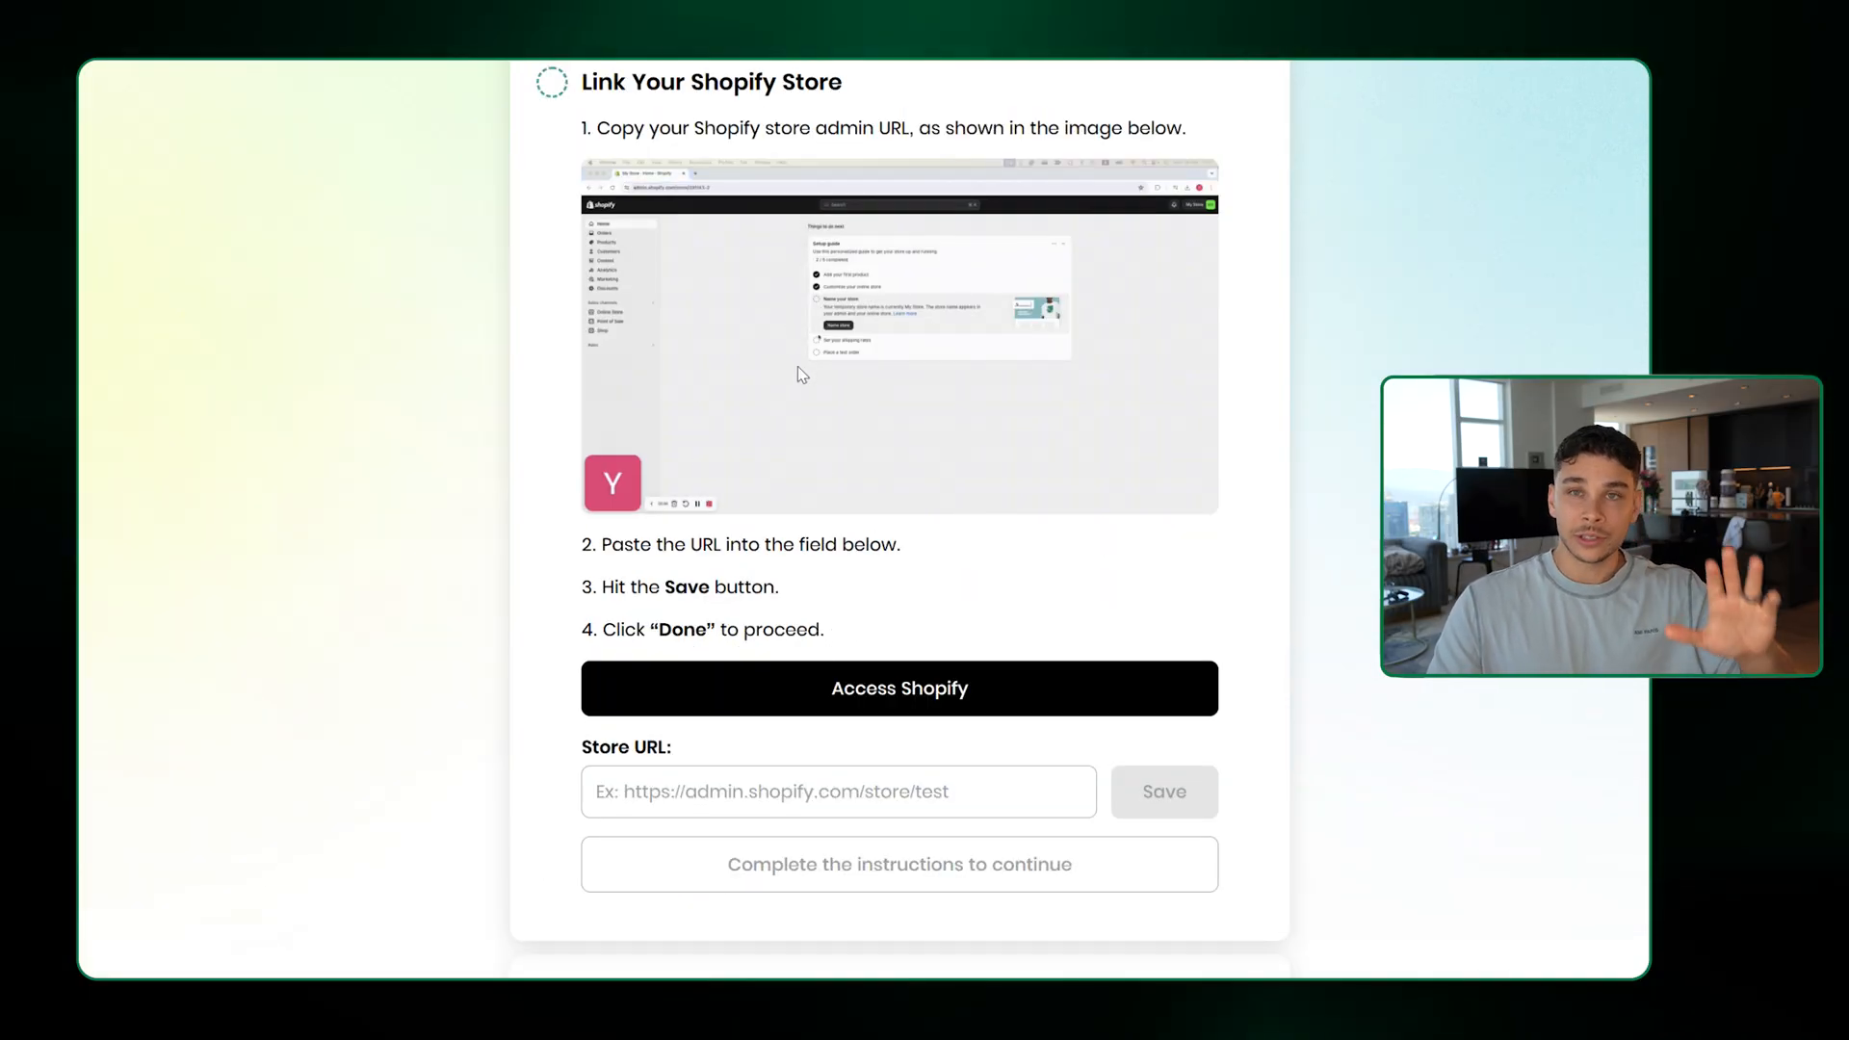
click(900, 688)
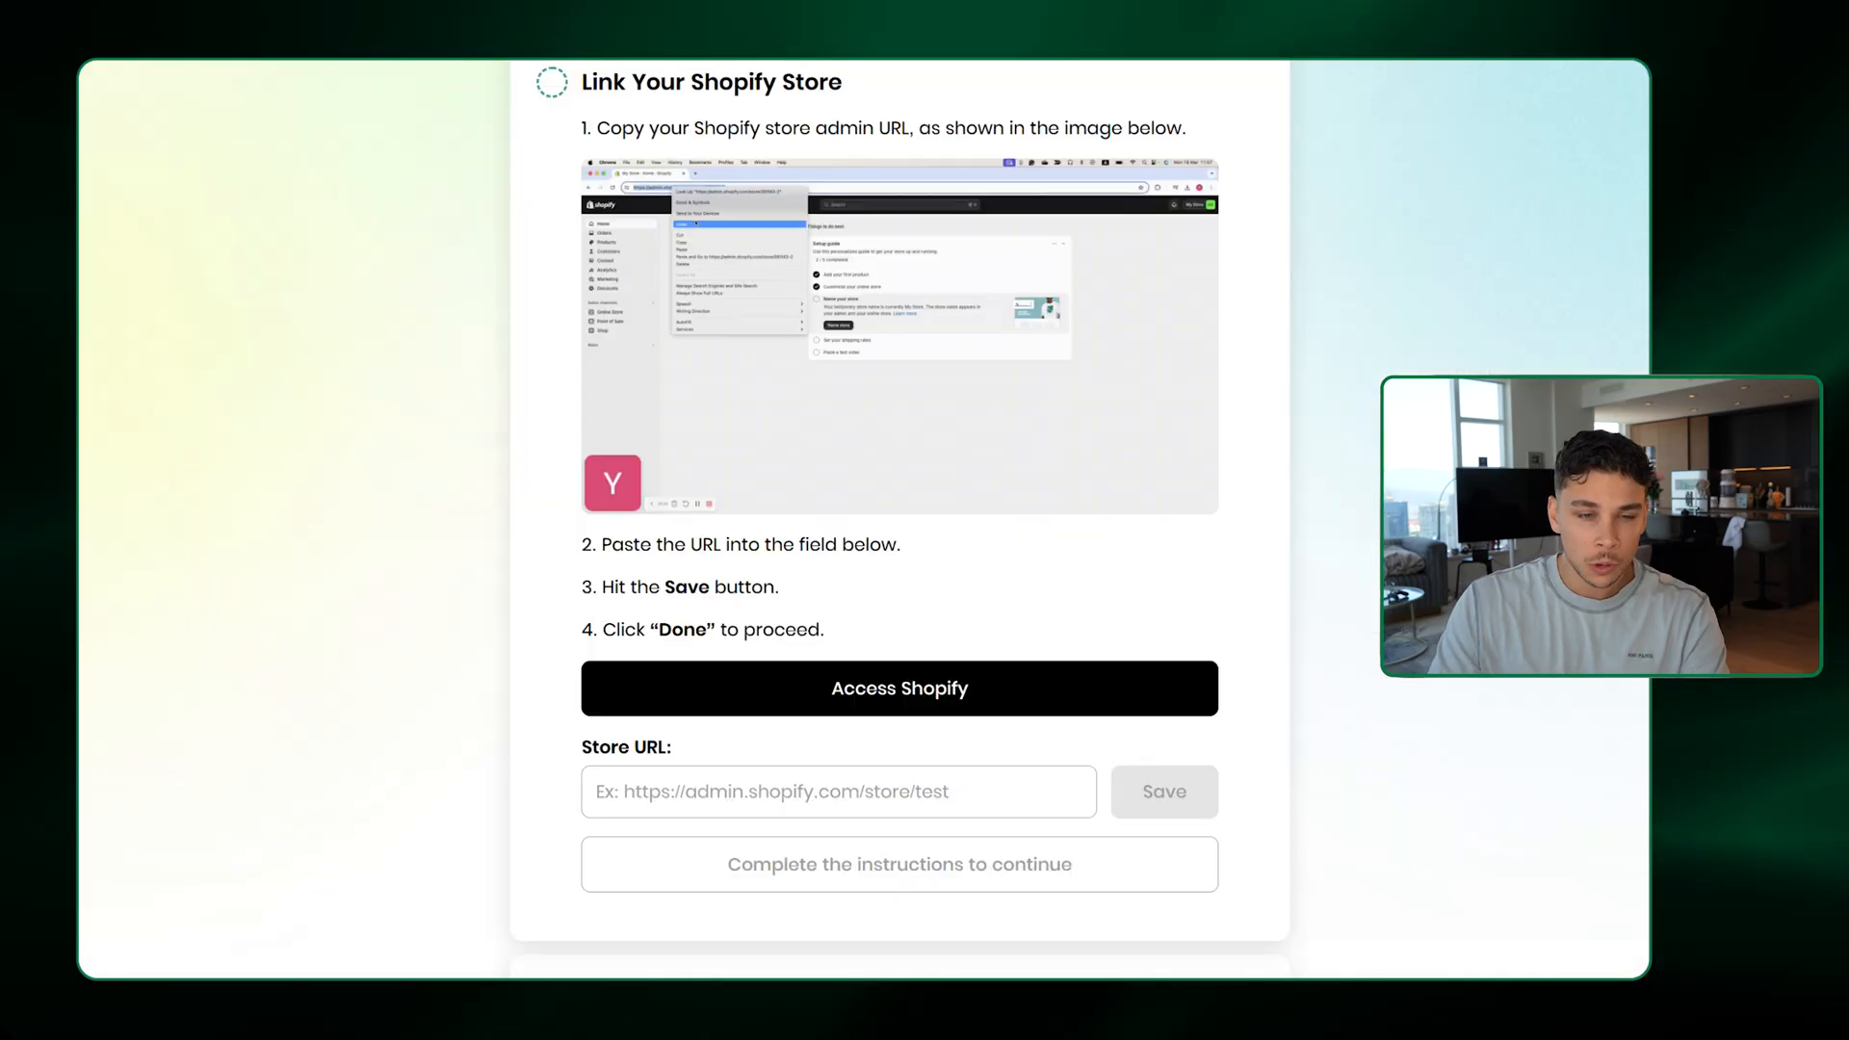
text(https://admin.shopify.com/store/7wn0xr-eq)
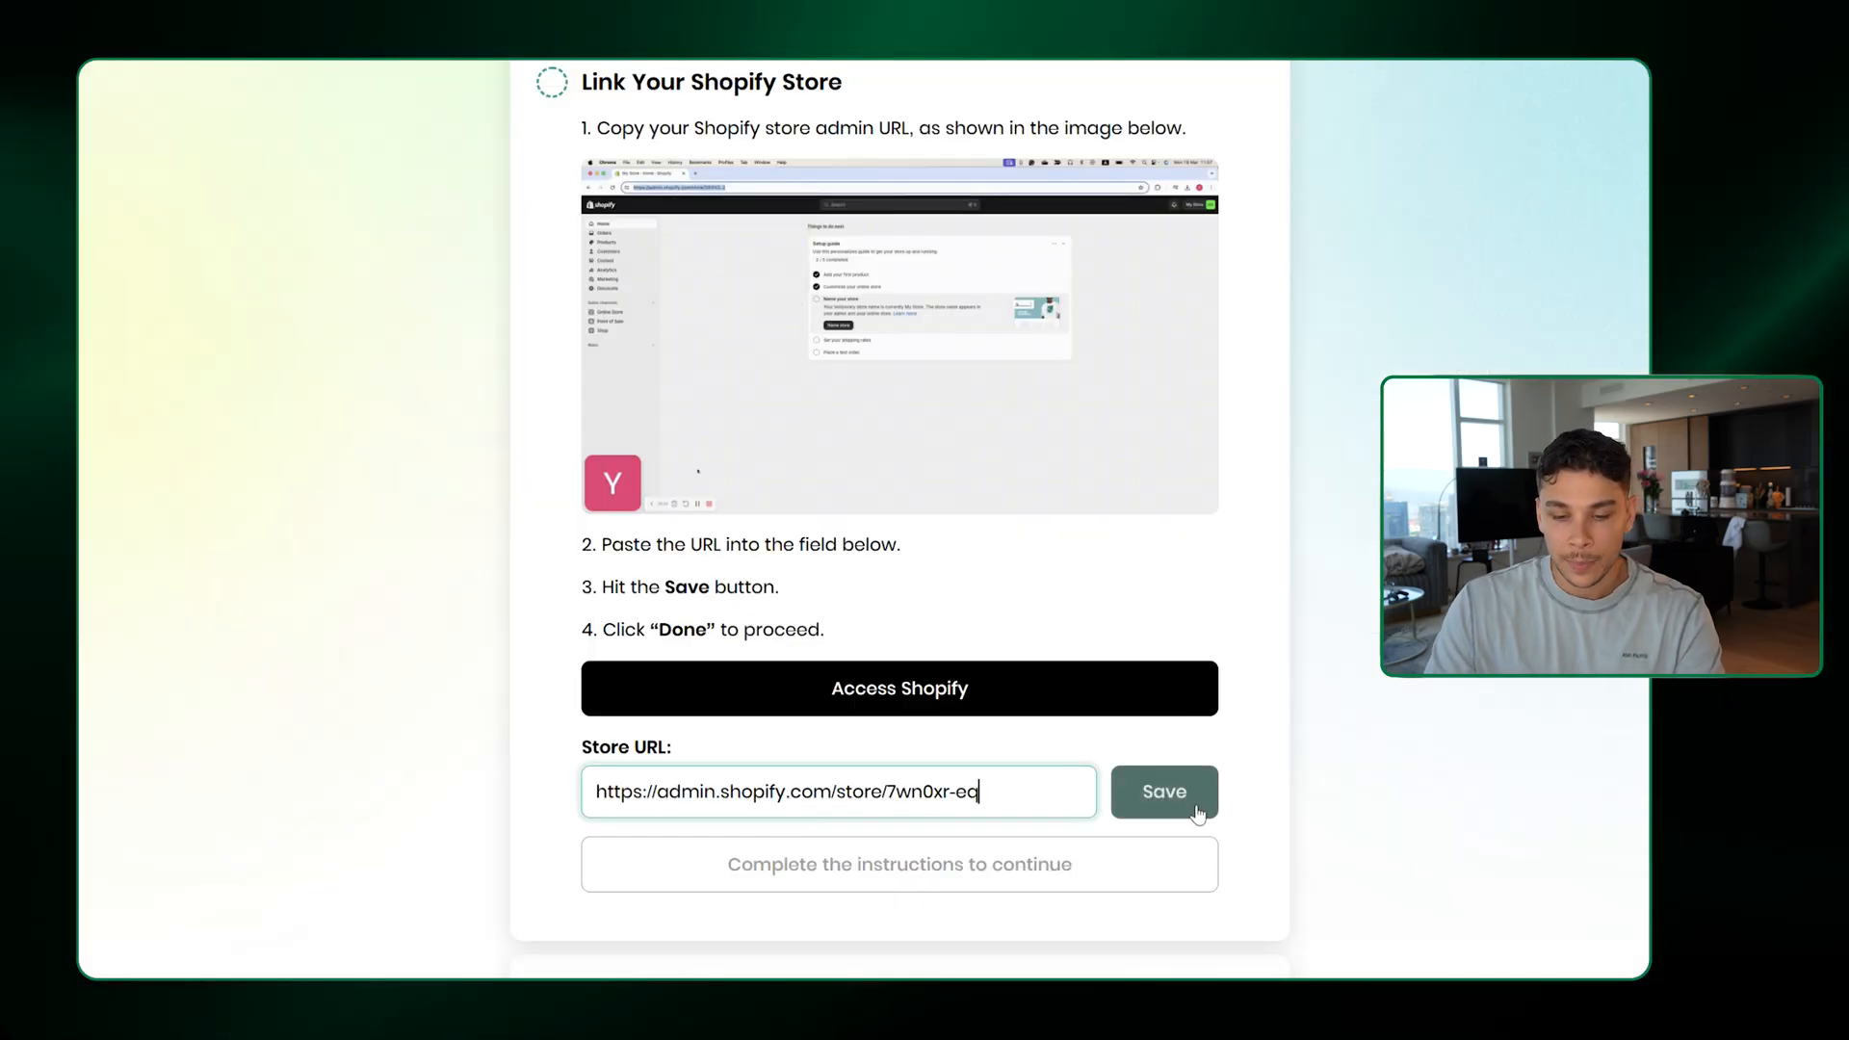
click(1164, 791)
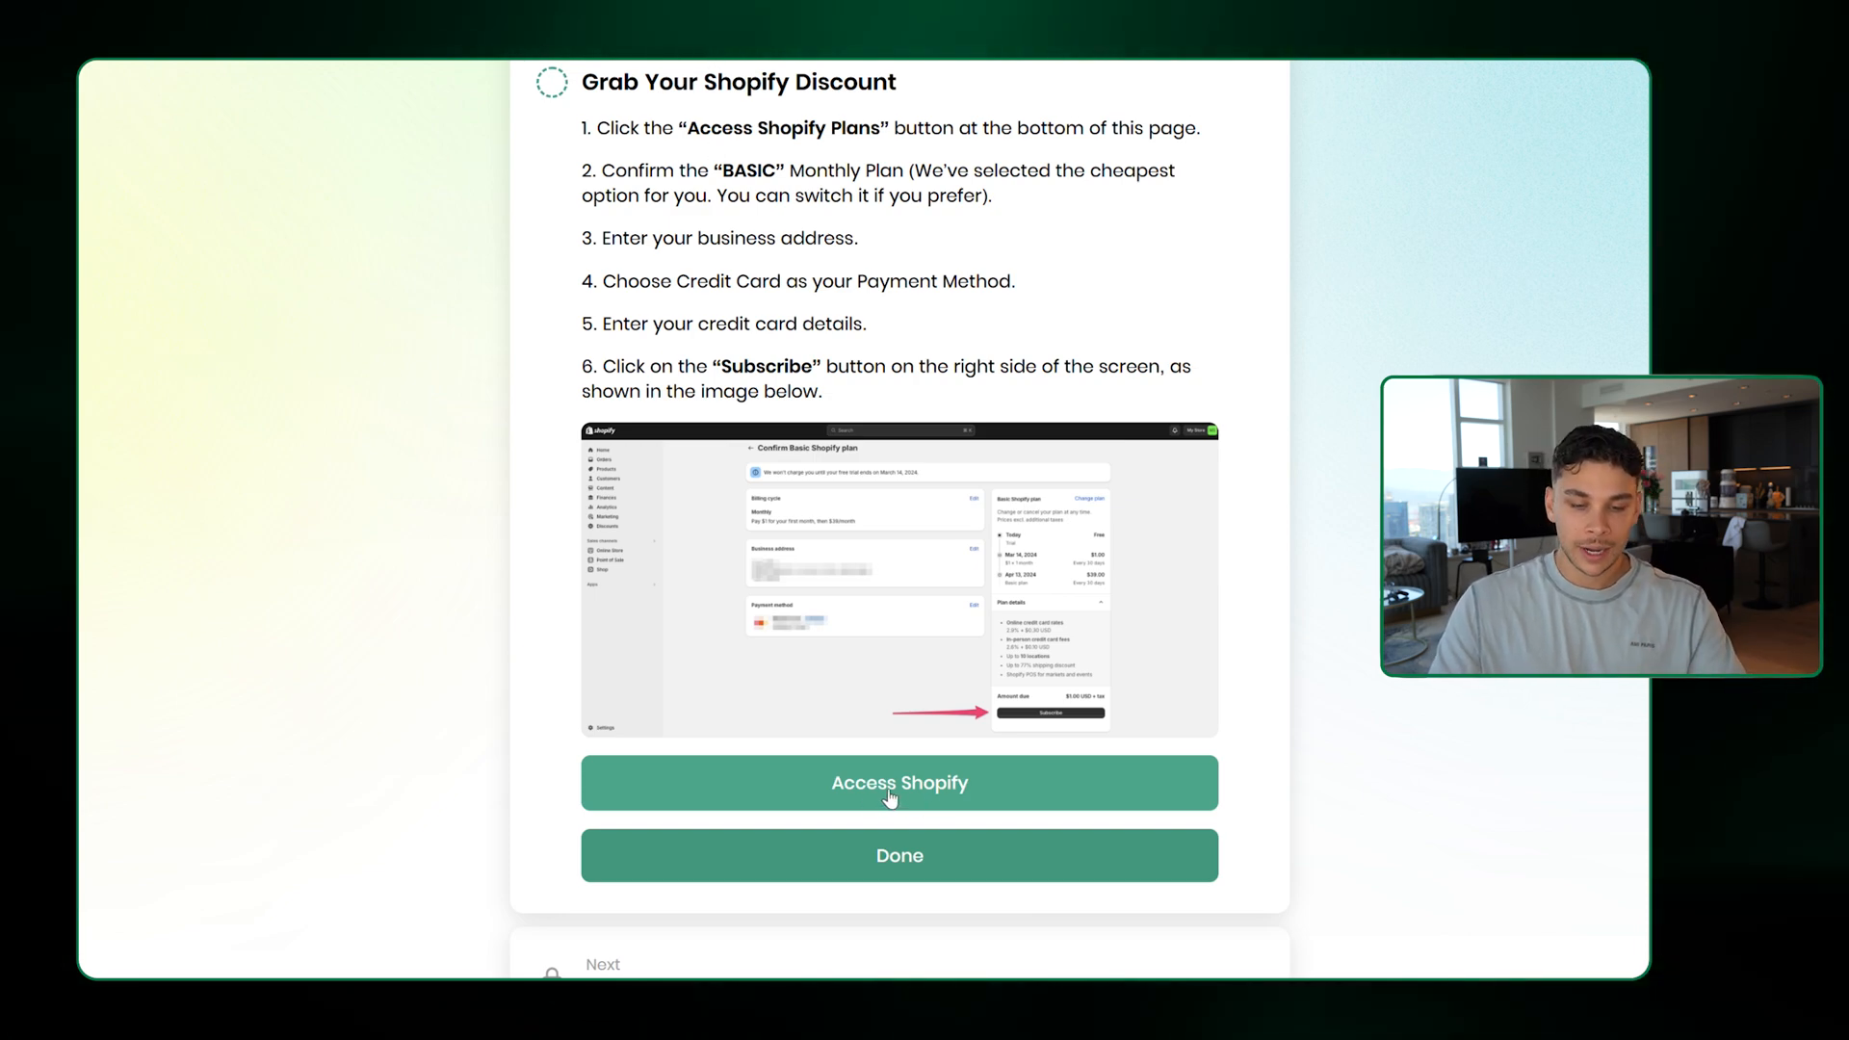
Subscribe to Shopify Basic at $1/month, then install the AI Store Builder app
click(899, 783)
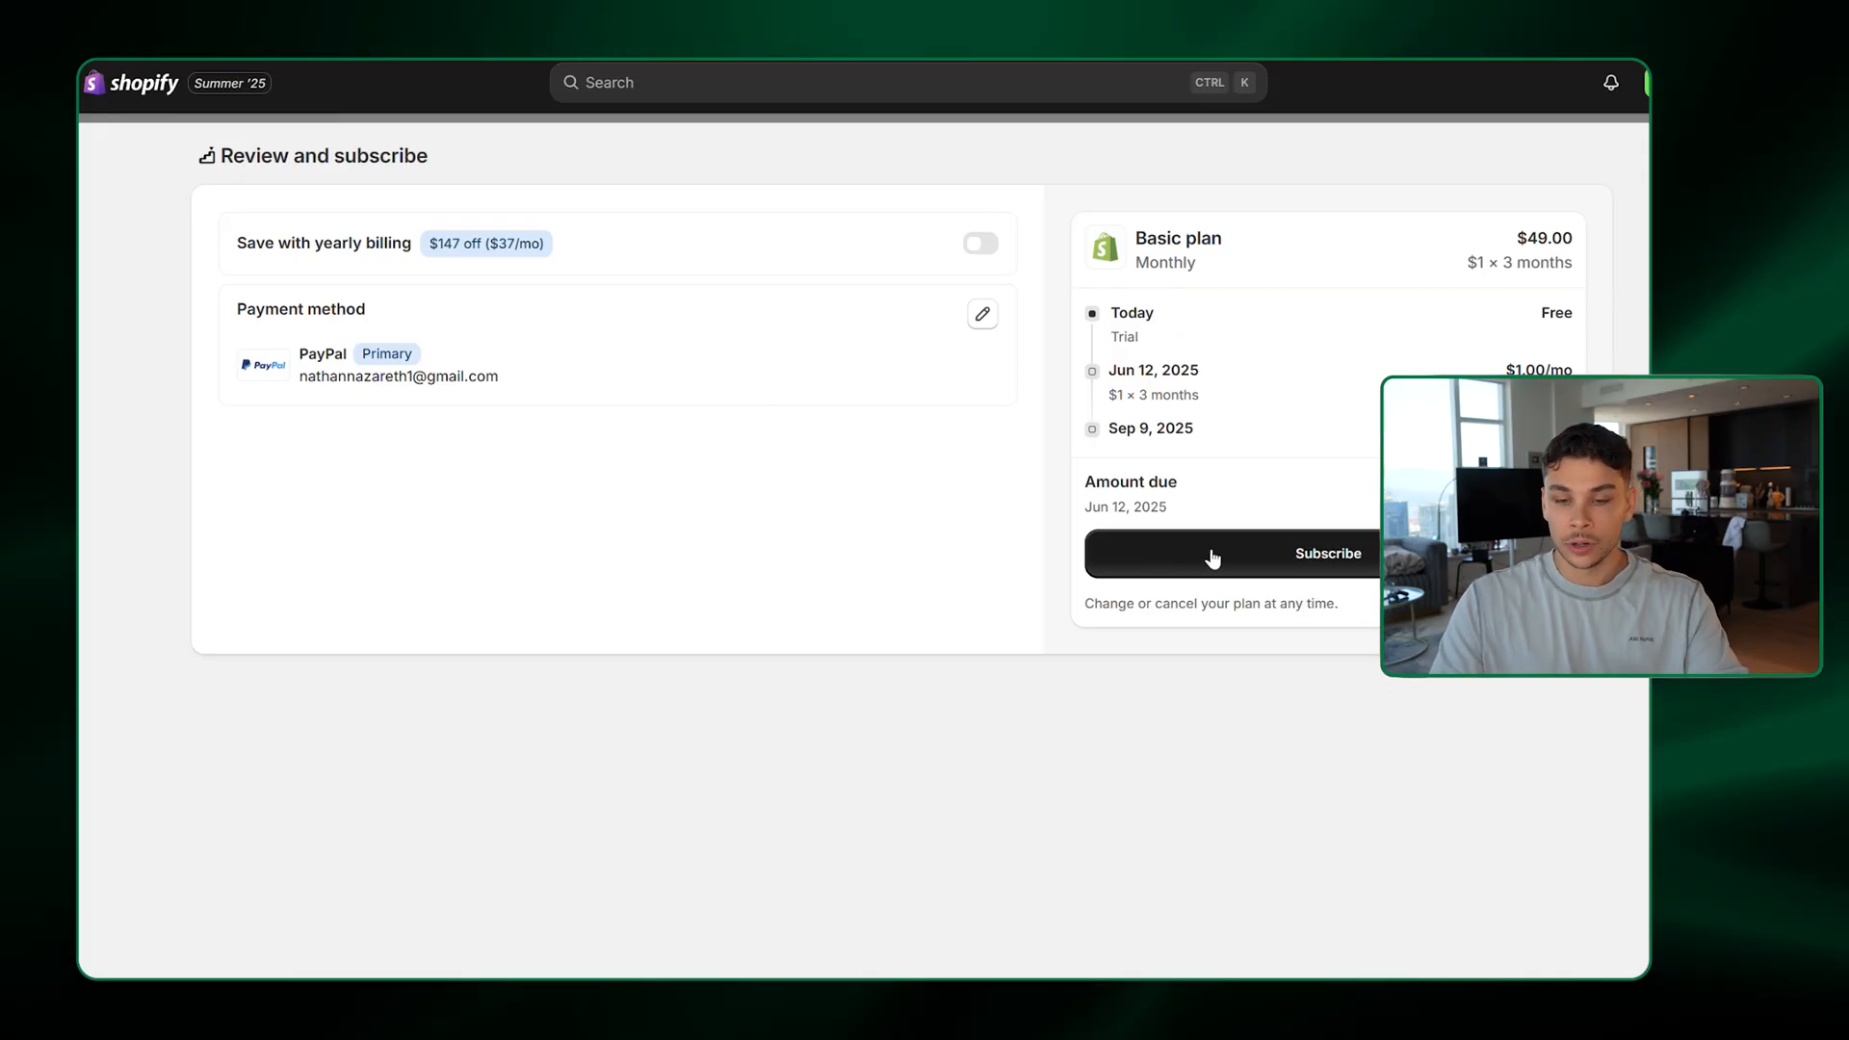
click(1214, 553)
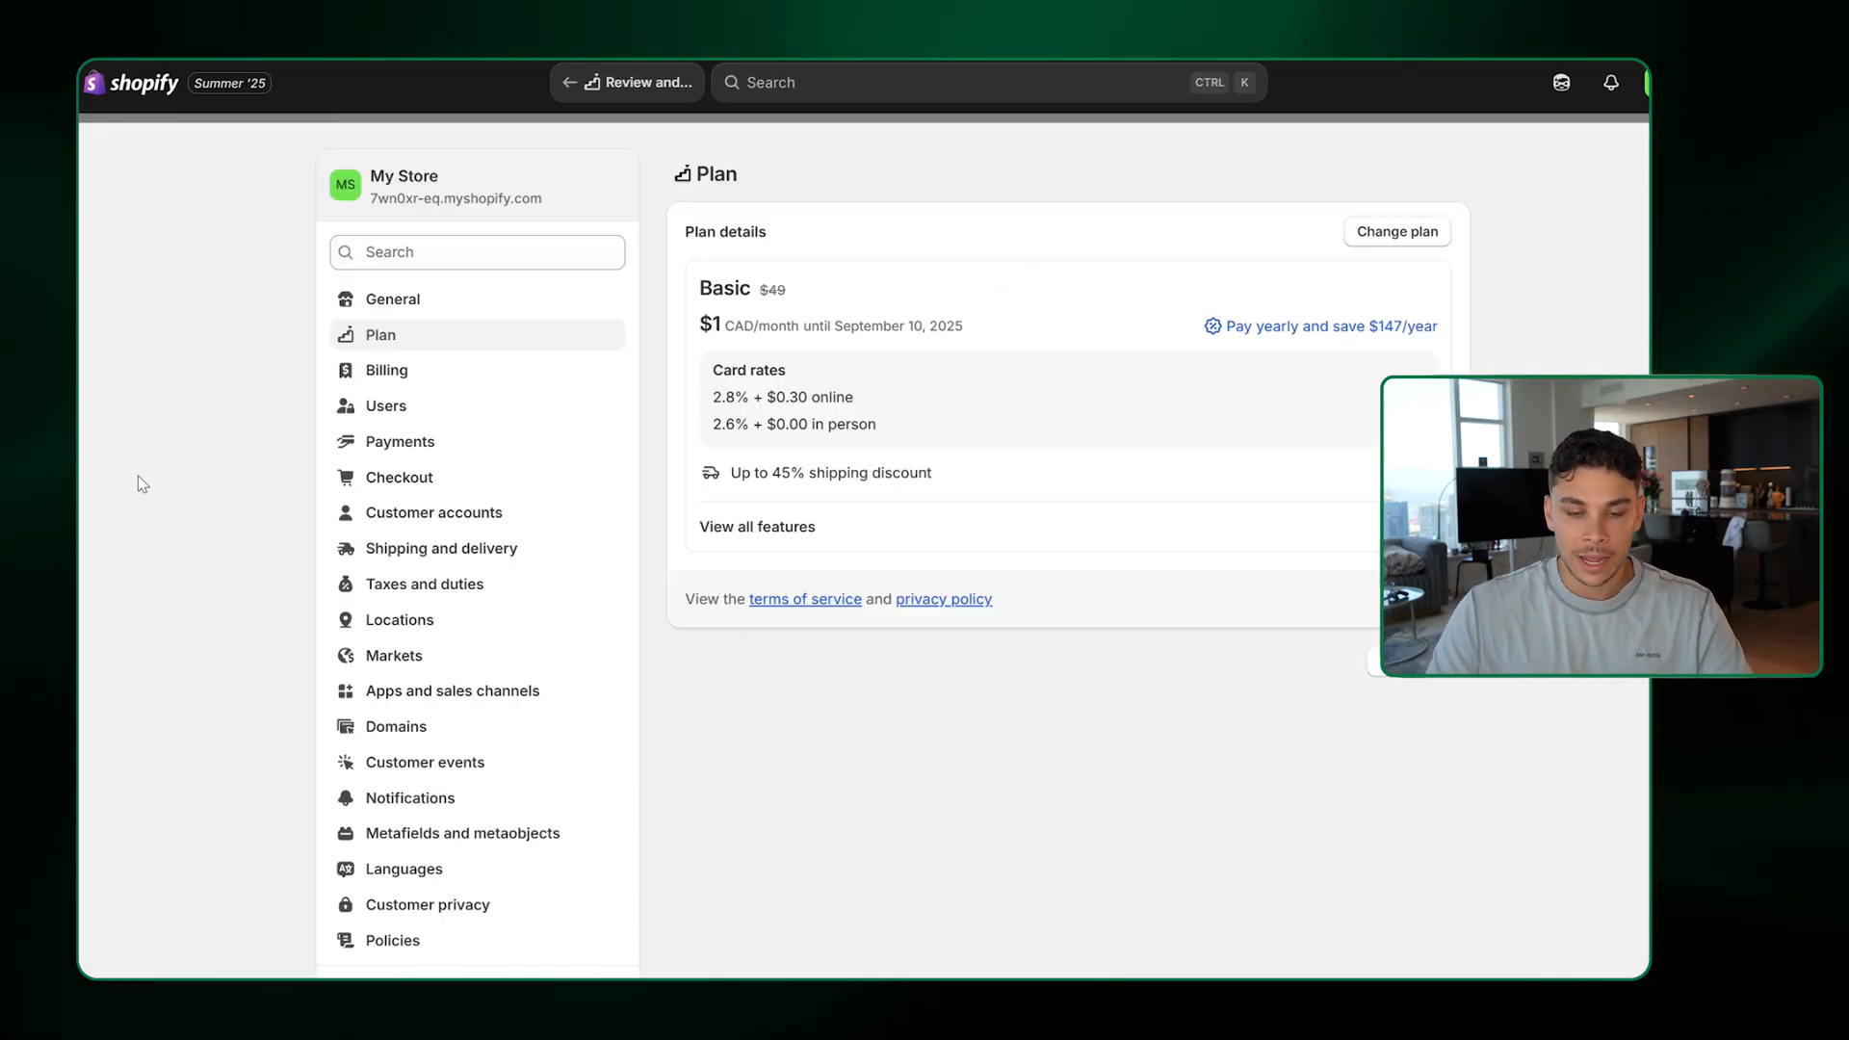
mouse_move(1295, 448)
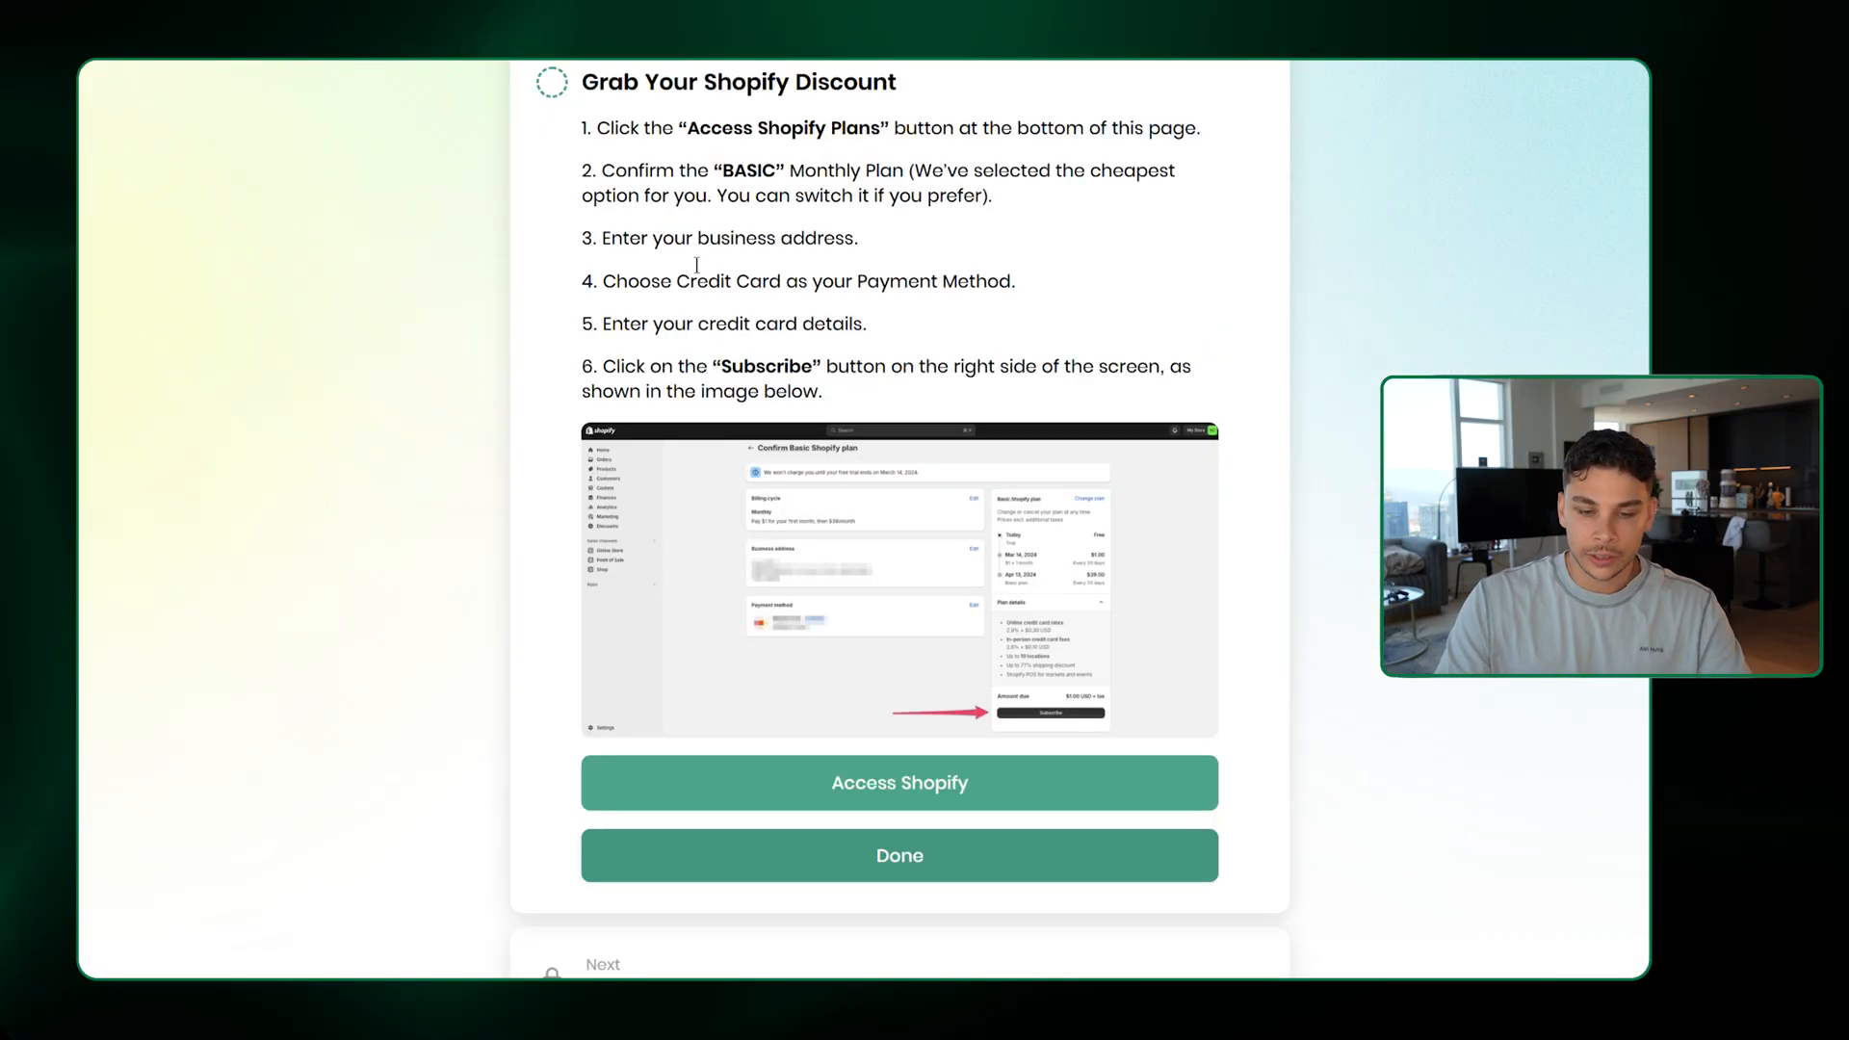
click(899, 855)
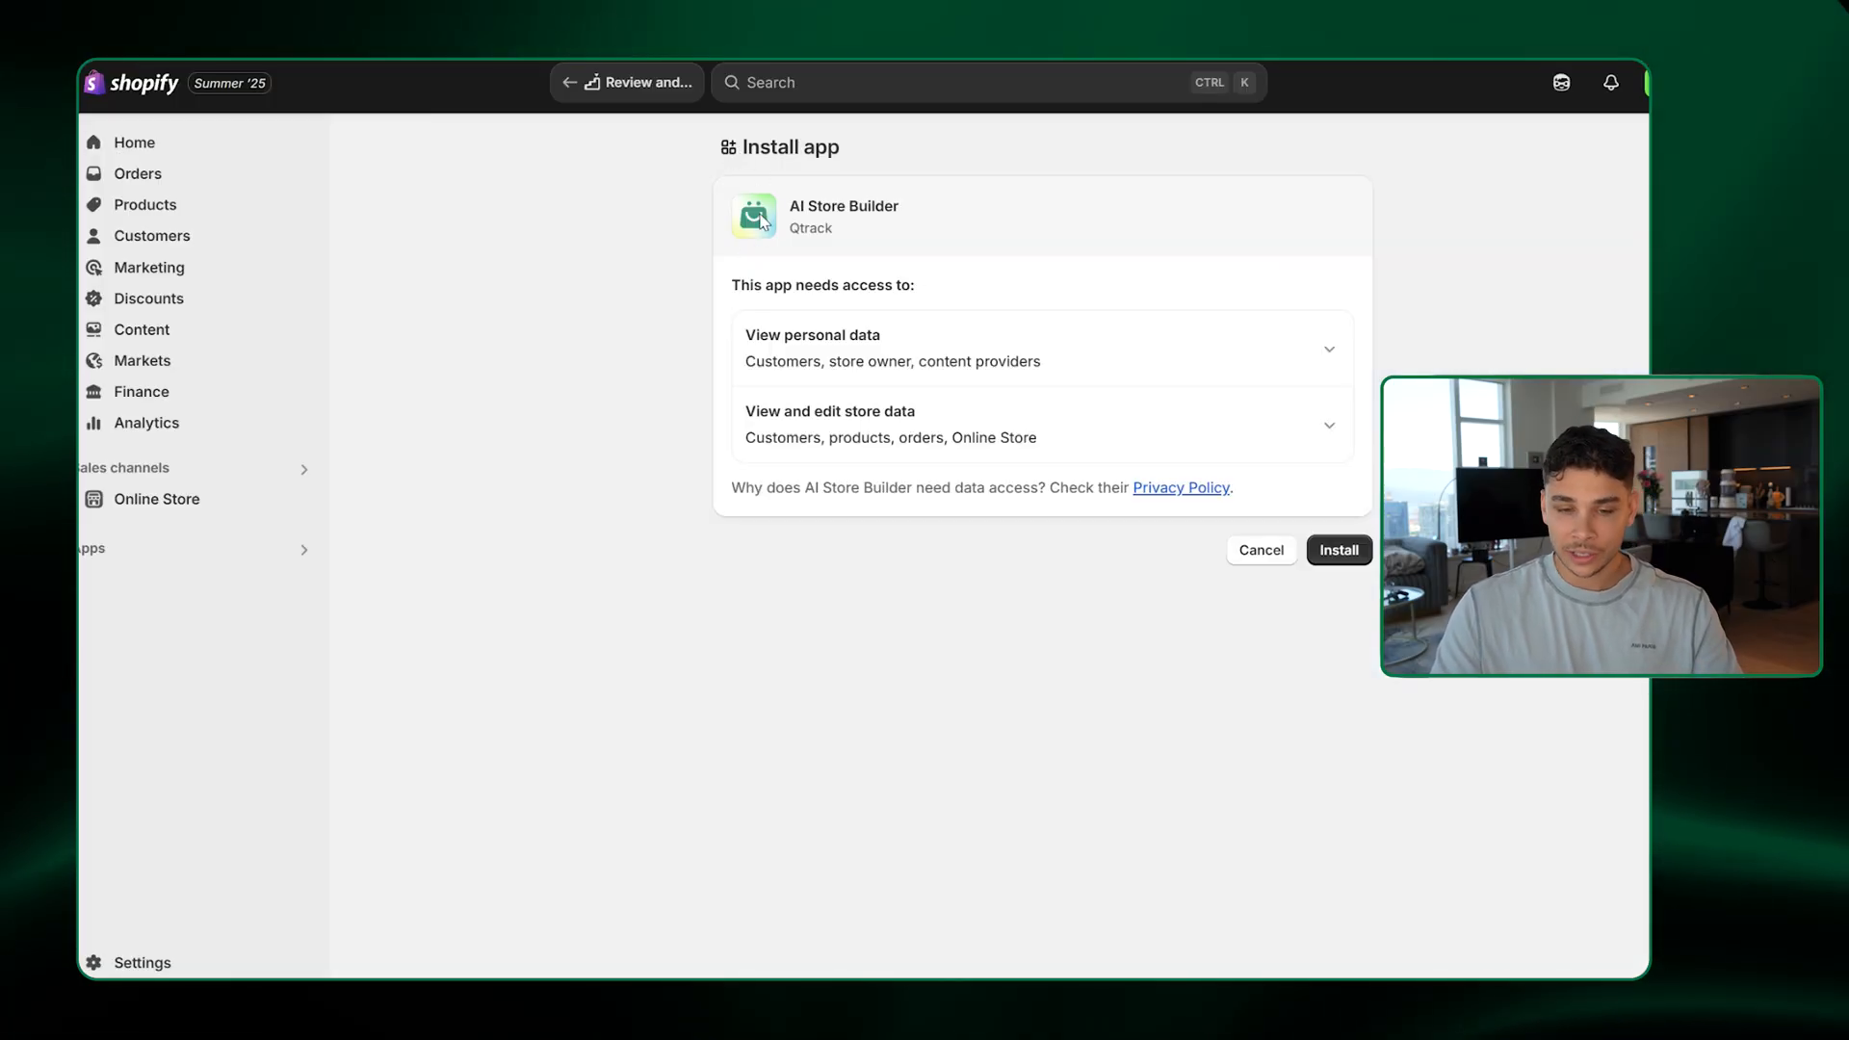
double_click(843, 206)
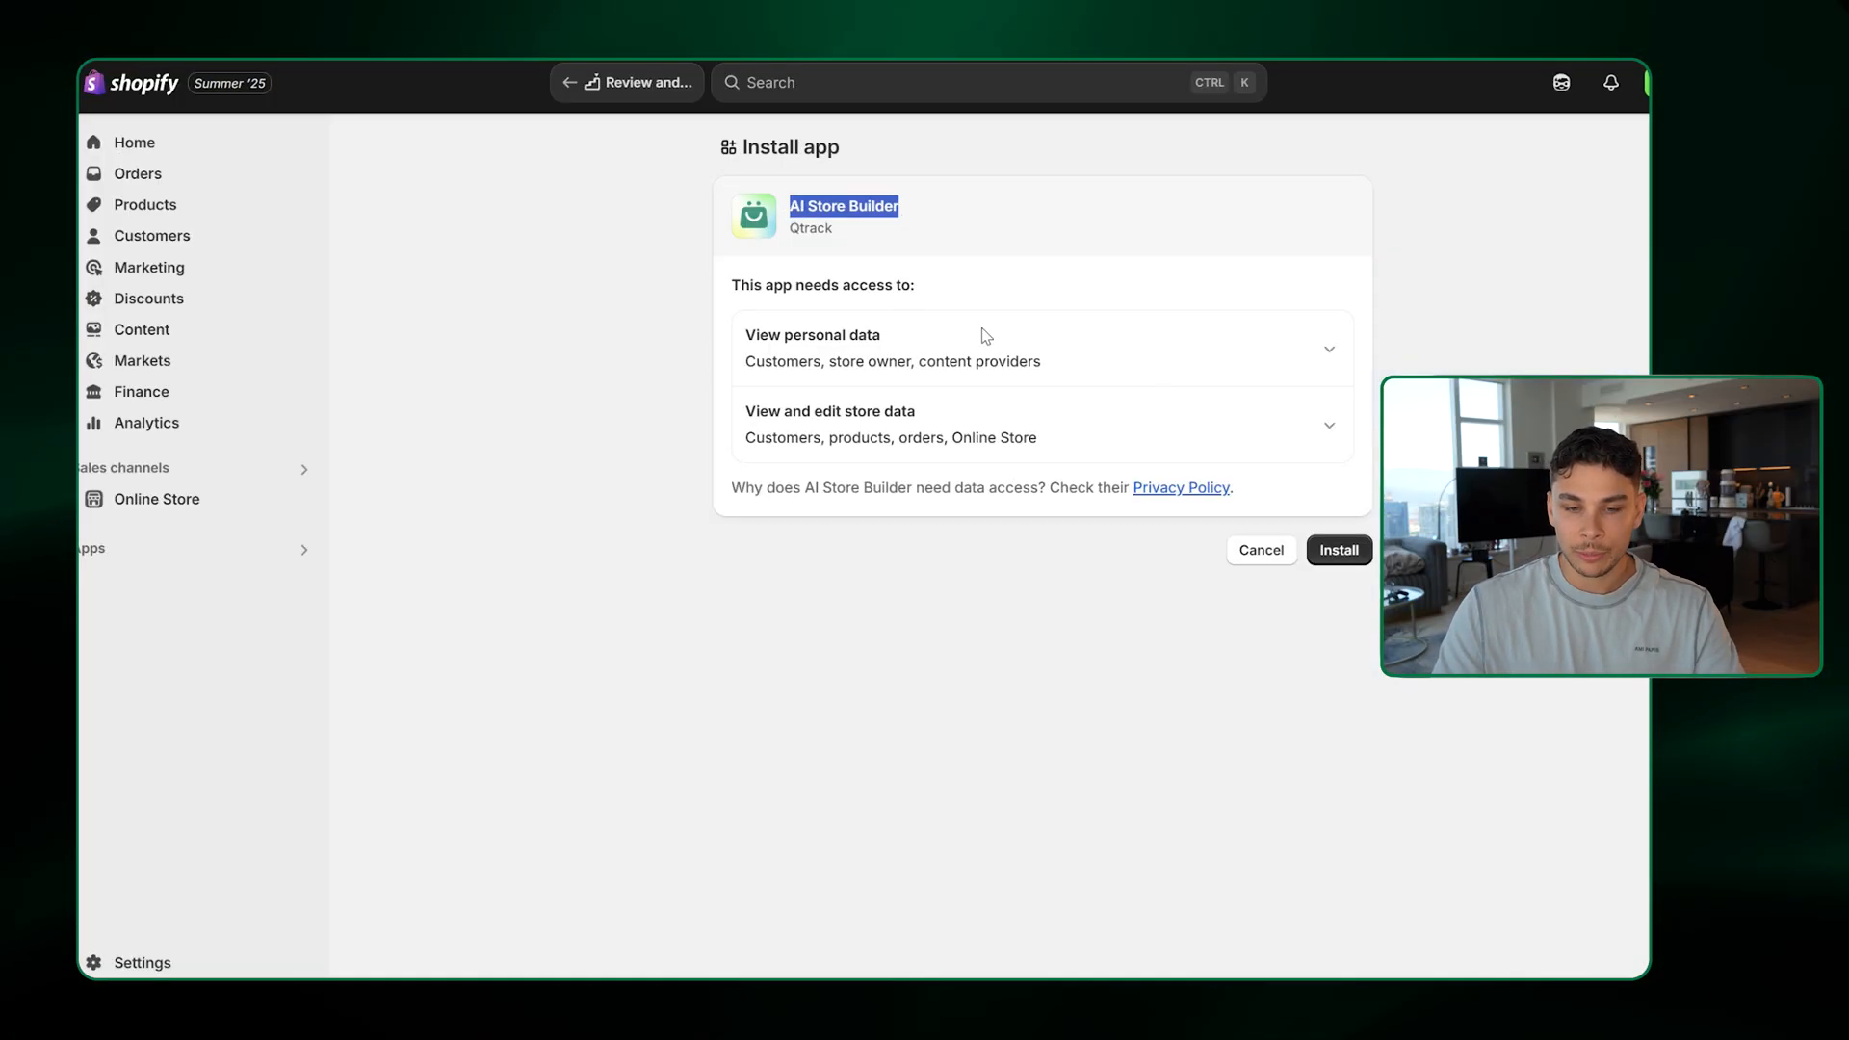
click(1339, 550)
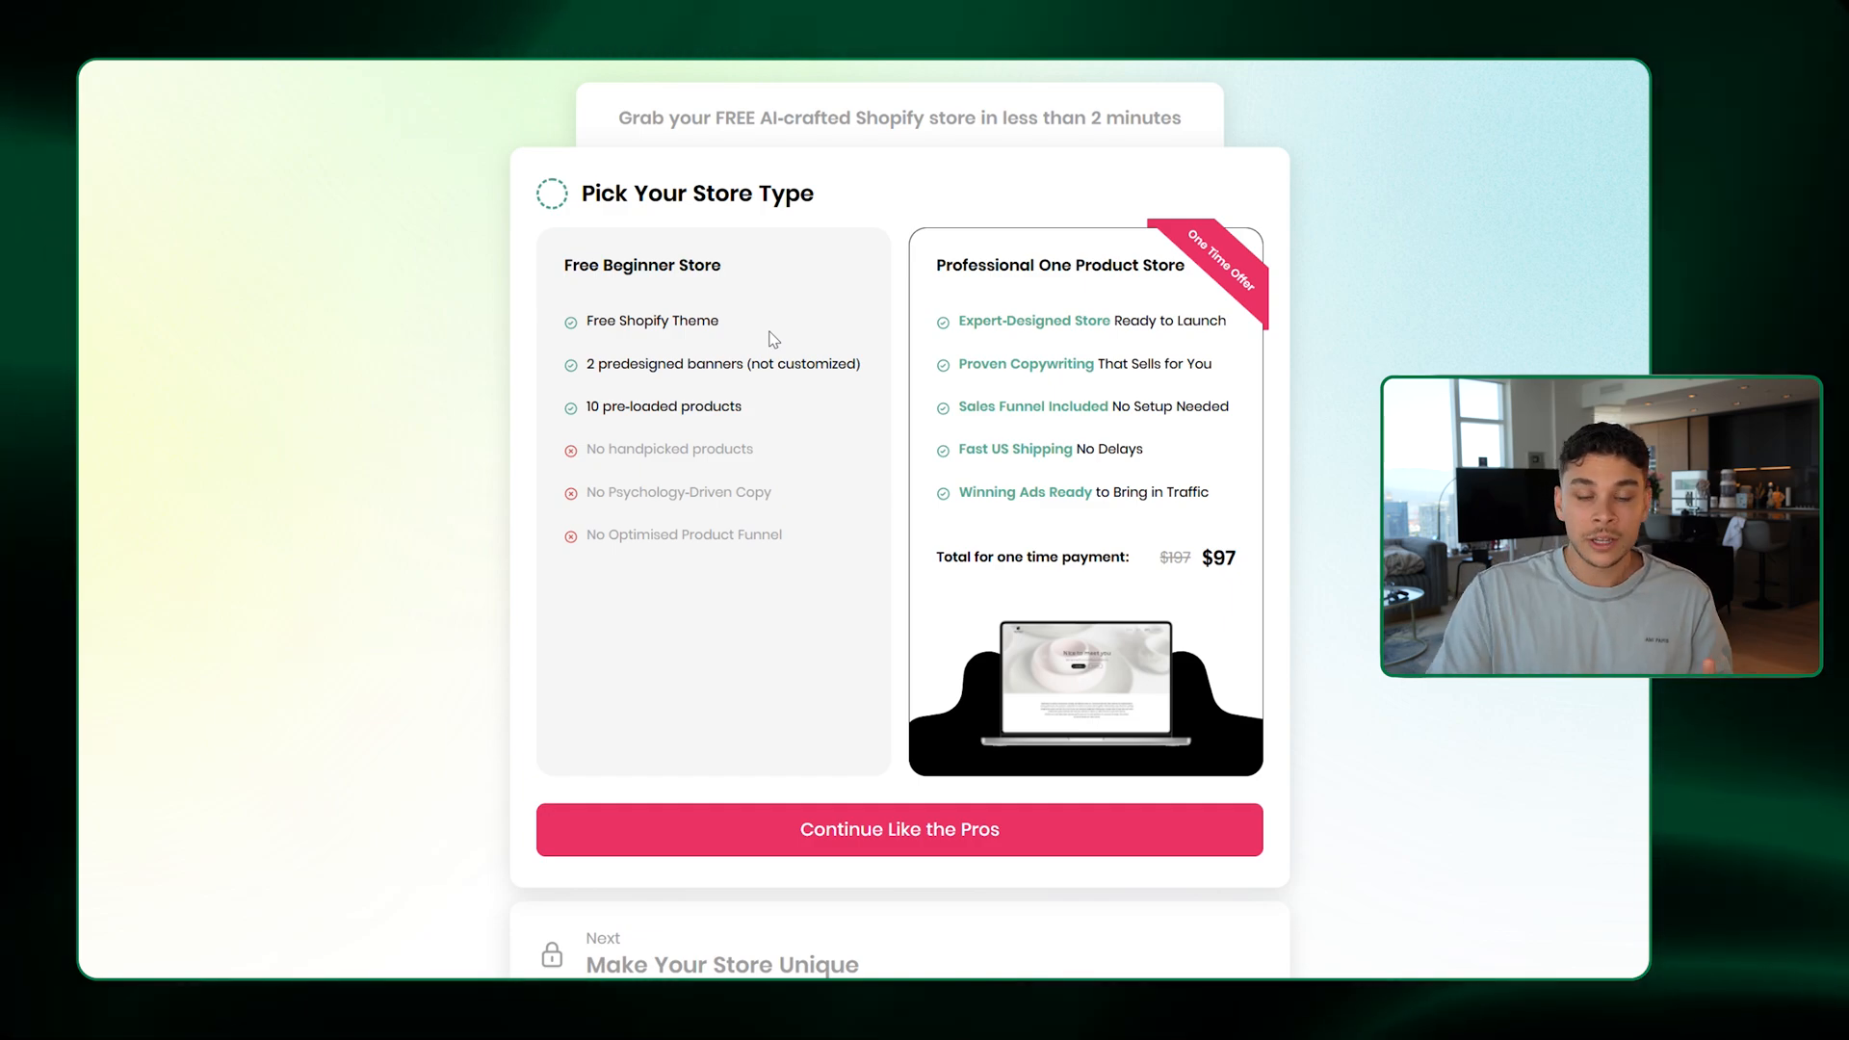
Pick the Free Beginner Store, continue with the basic store, and launch AI customization
click(713, 502)
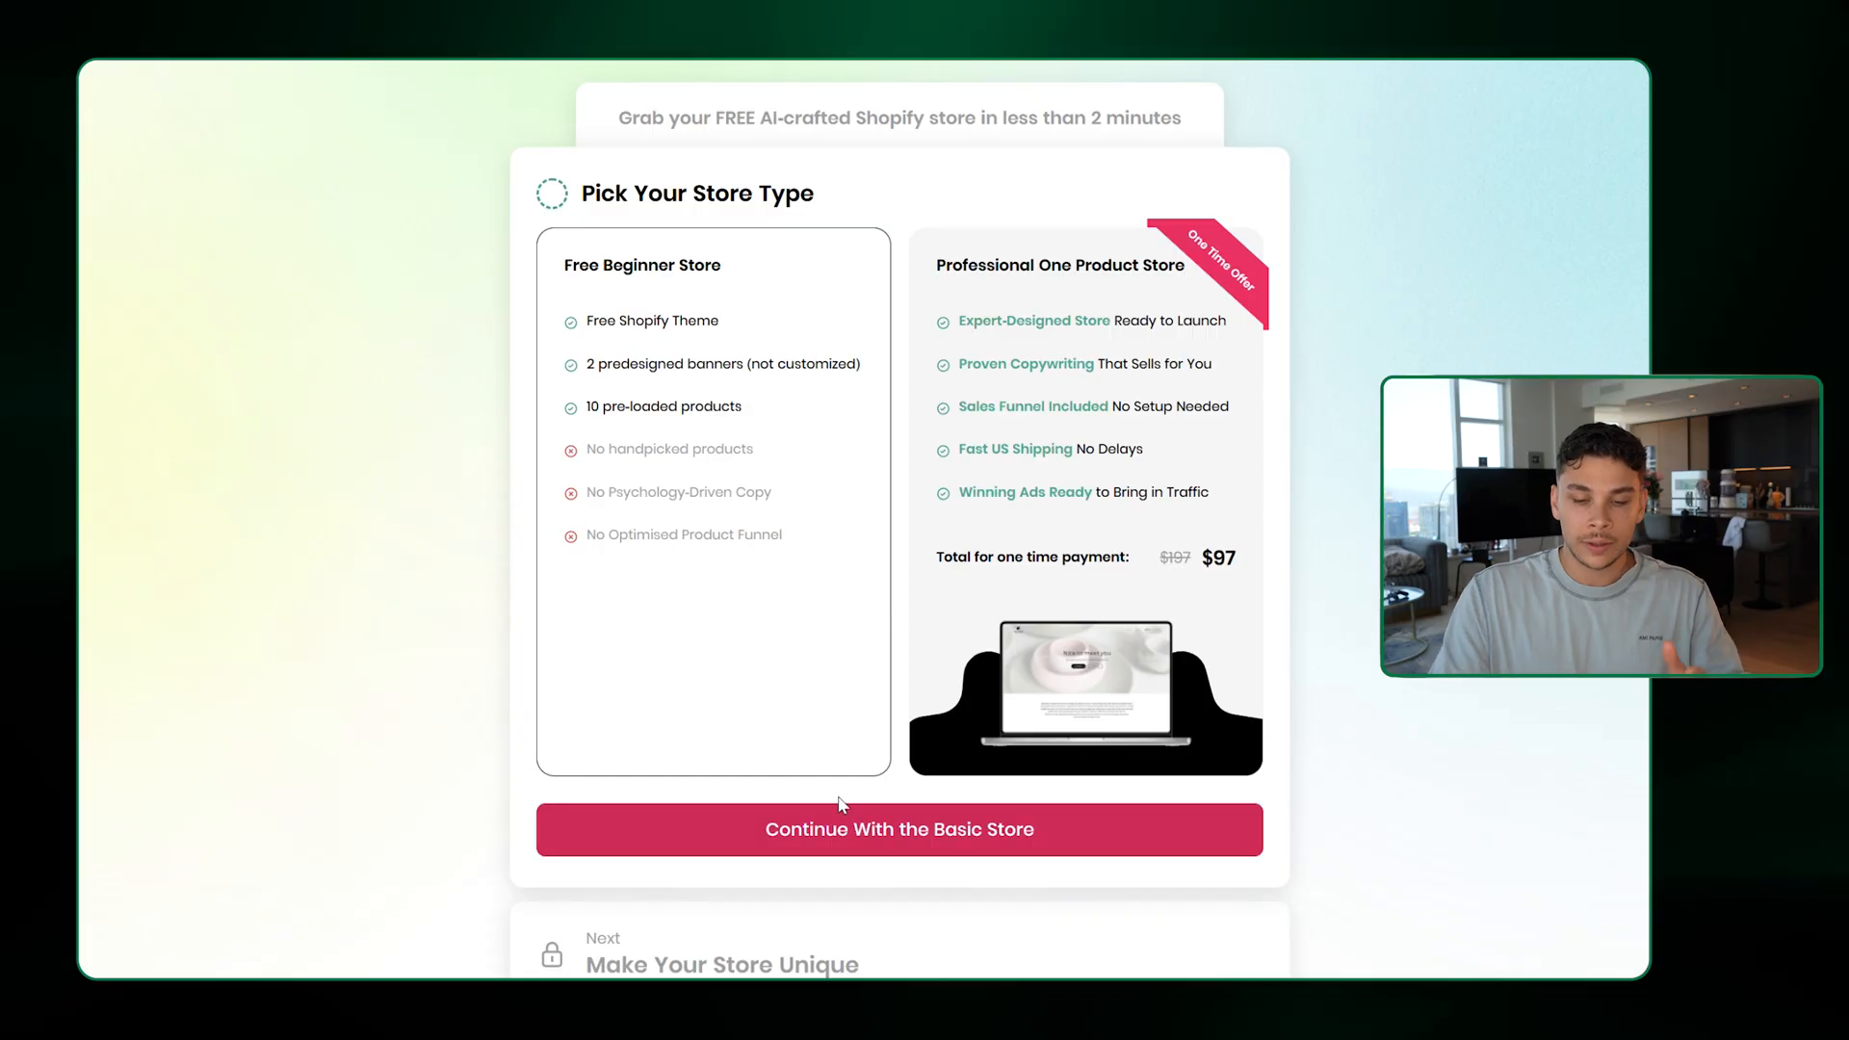
click(899, 830)
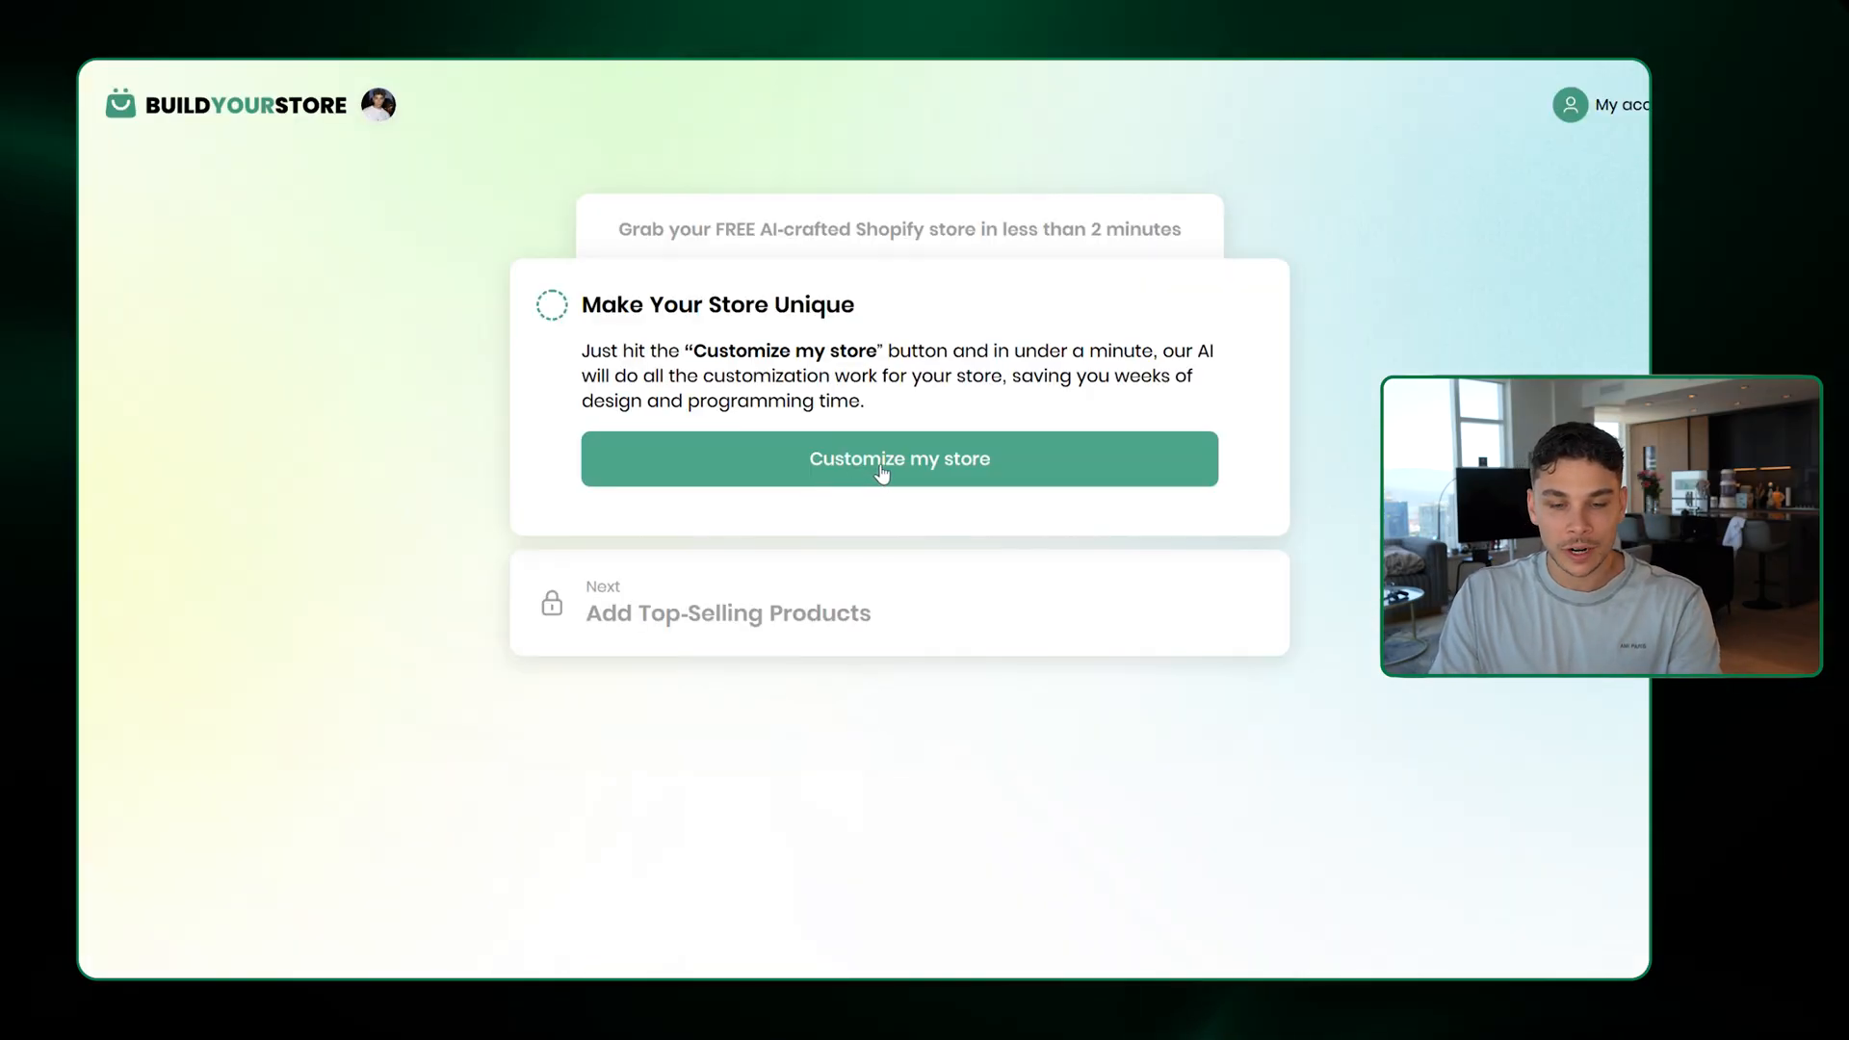
click(900, 460)
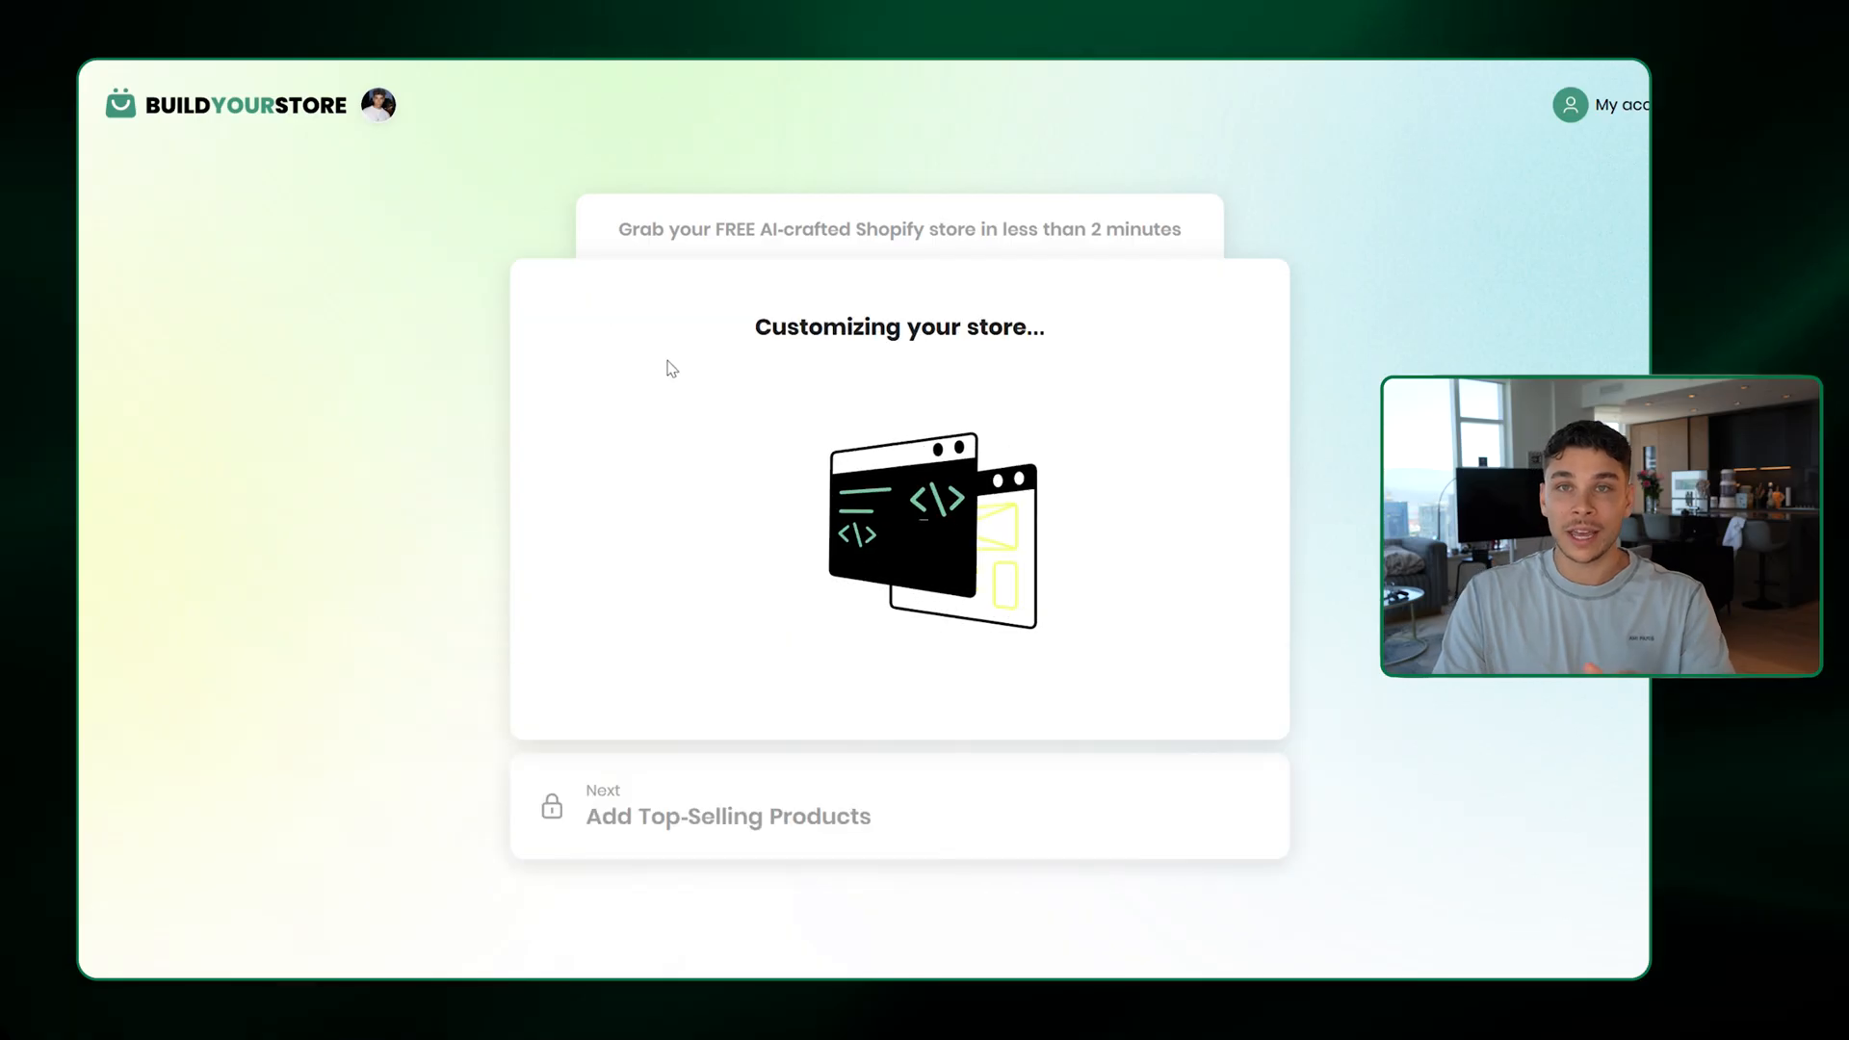